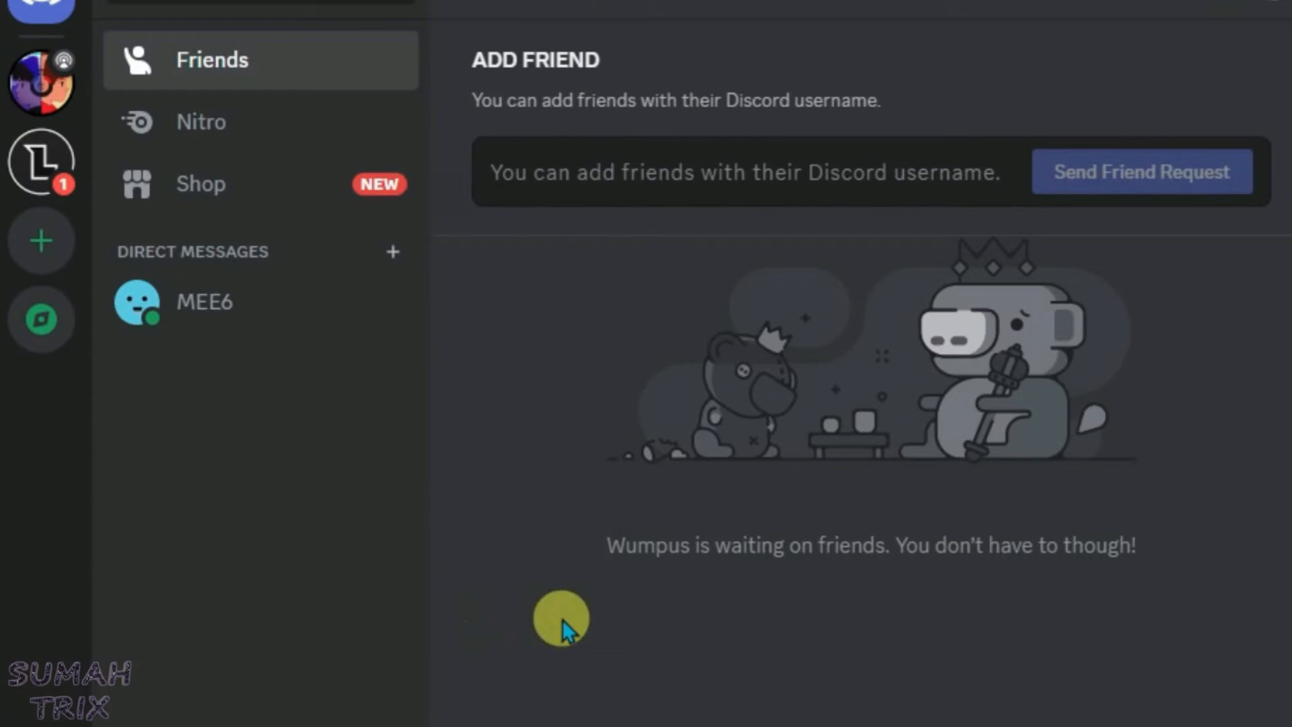
Step: Create your own Discord server named TEST and land in its general channel
left_click(41, 239)
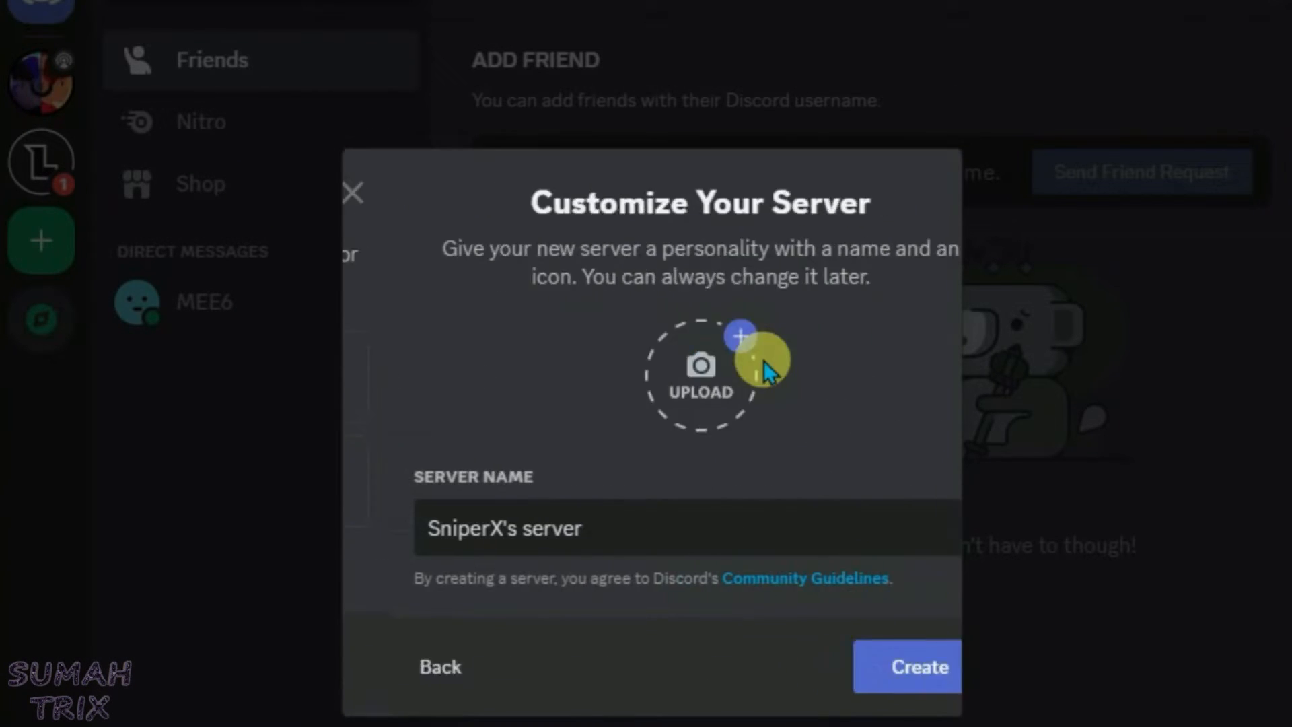
type("TEST")
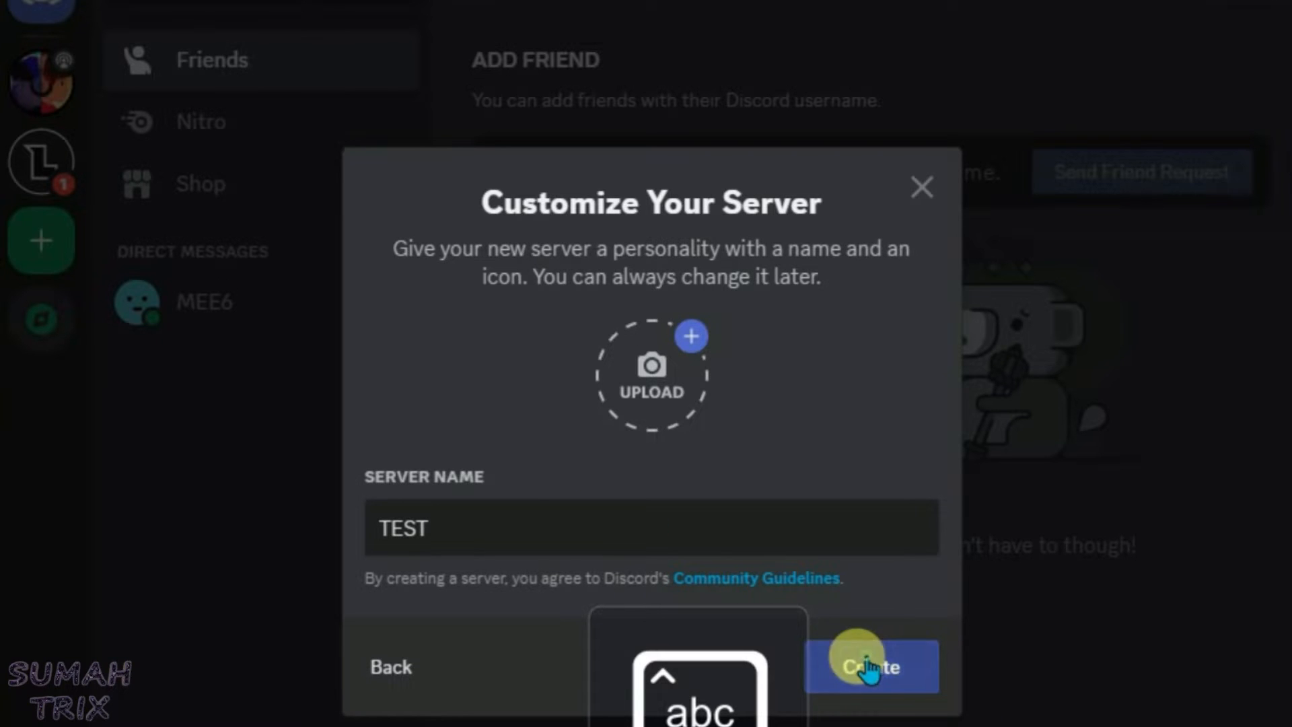
left_click(868, 666)
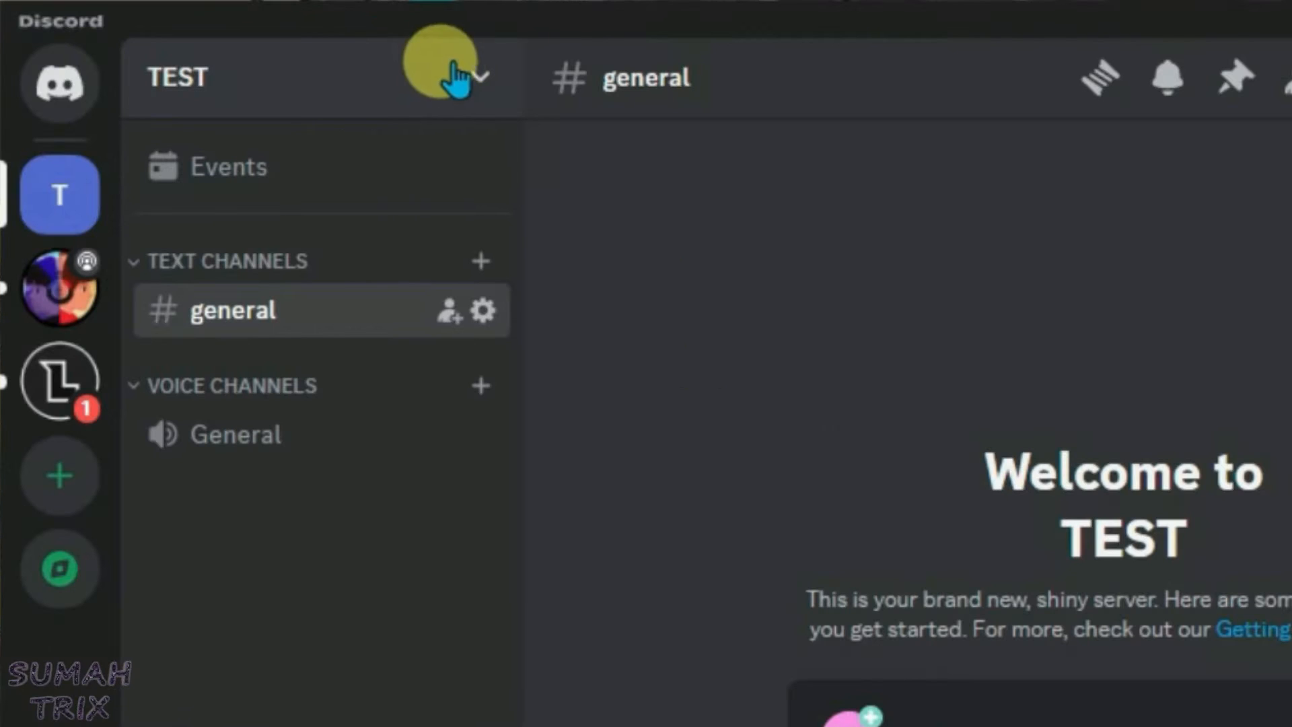
Step: Enable Community on TEST with media scanning for all members and auto-created rules and updates channels
left_click(456, 74)
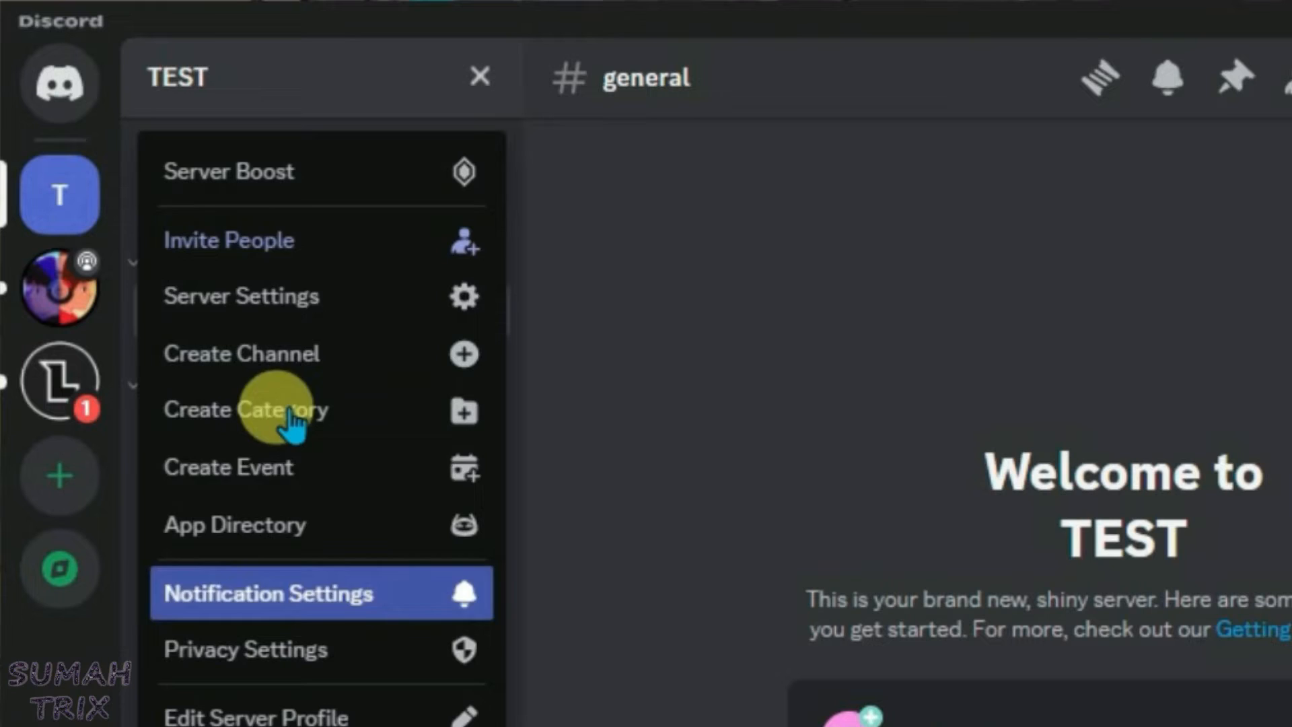
left_click(240, 296)
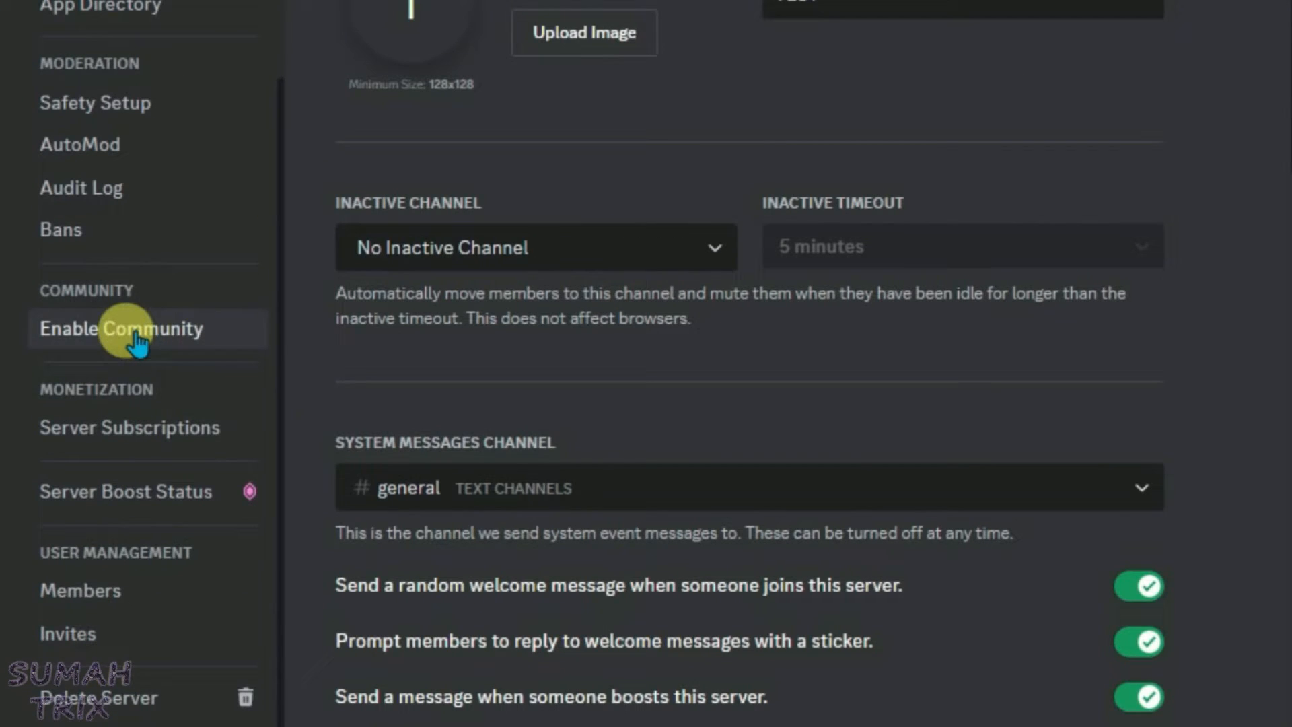
left_click(134, 328)
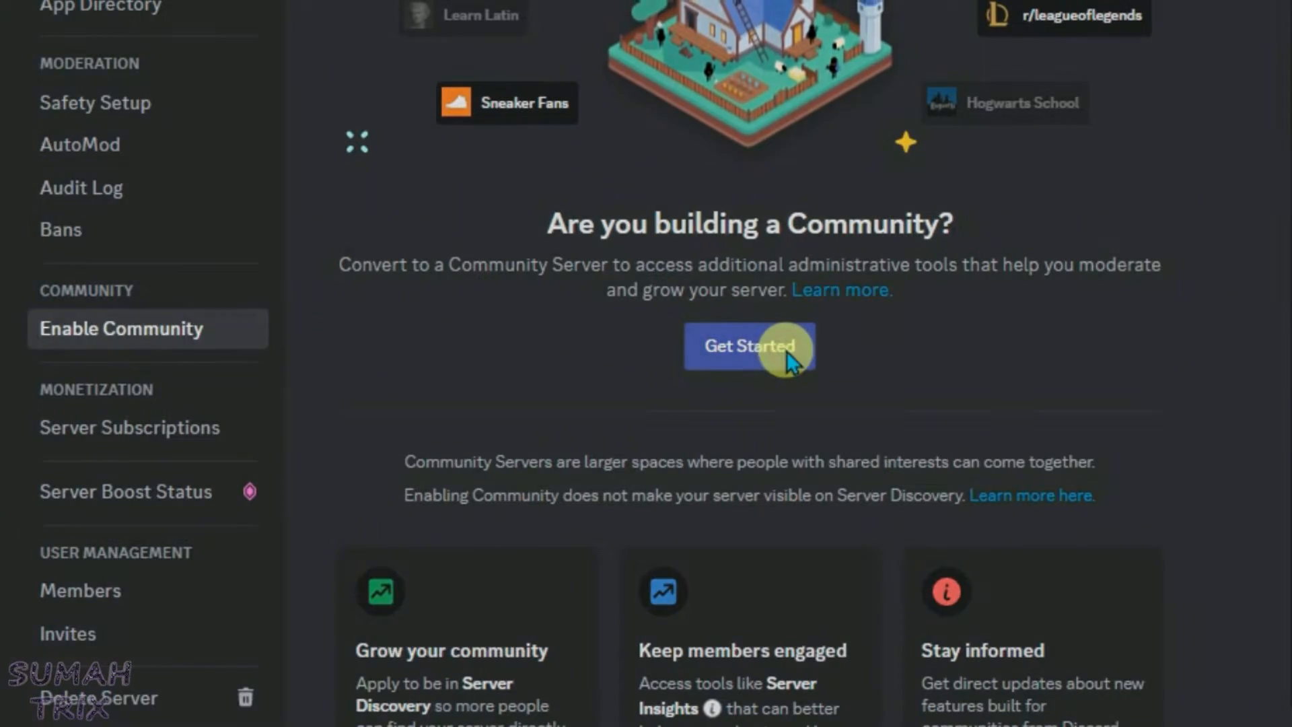
left_click(750, 346)
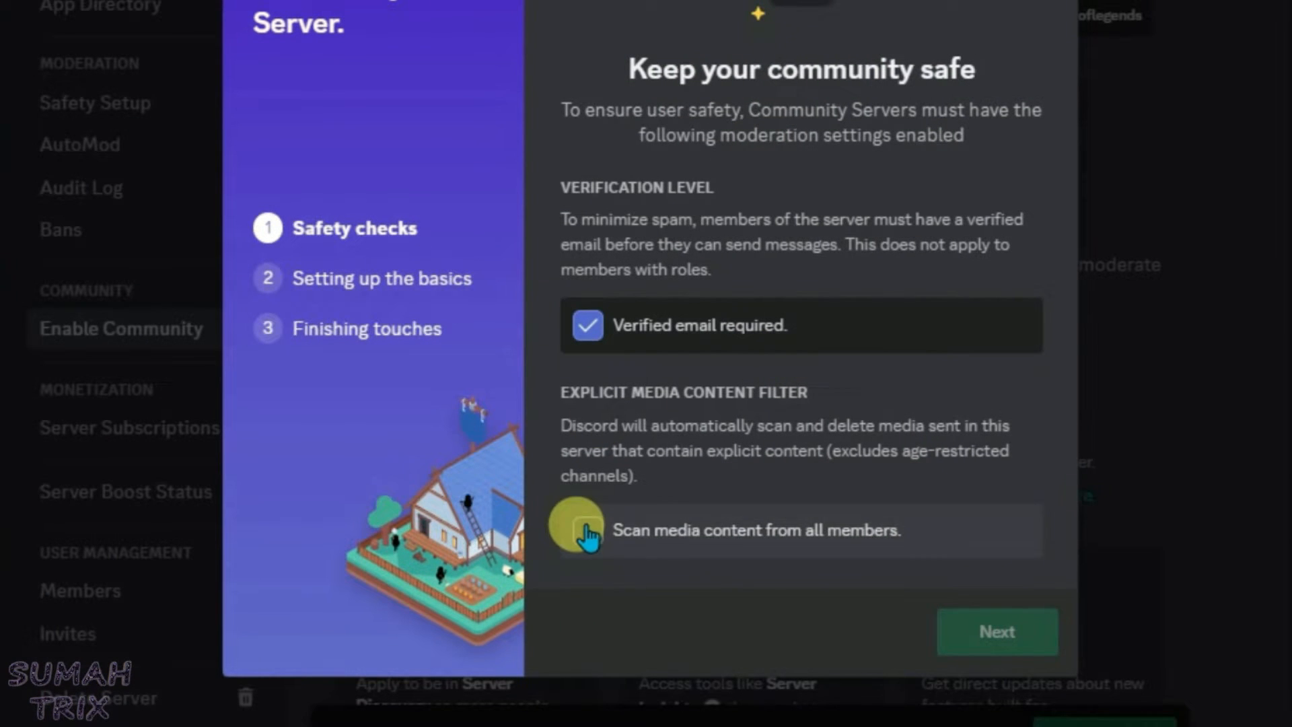
left_click(997, 631)
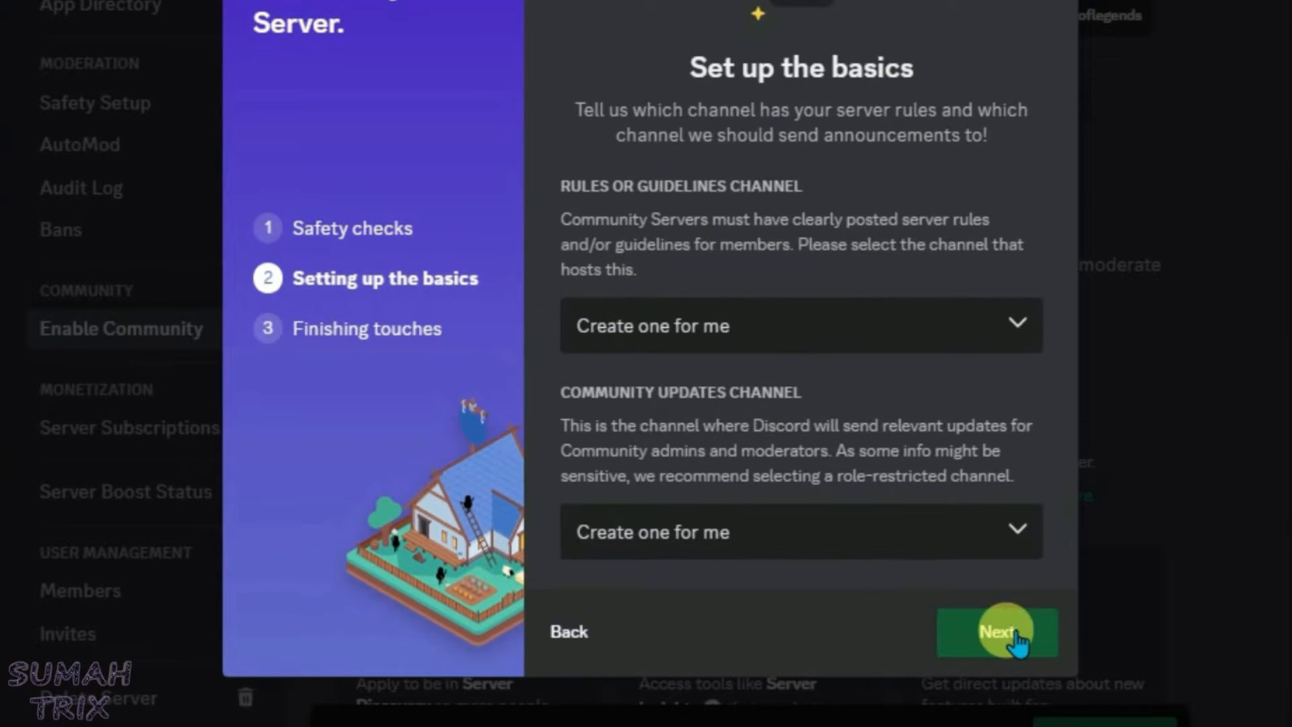
left_click(997, 632)
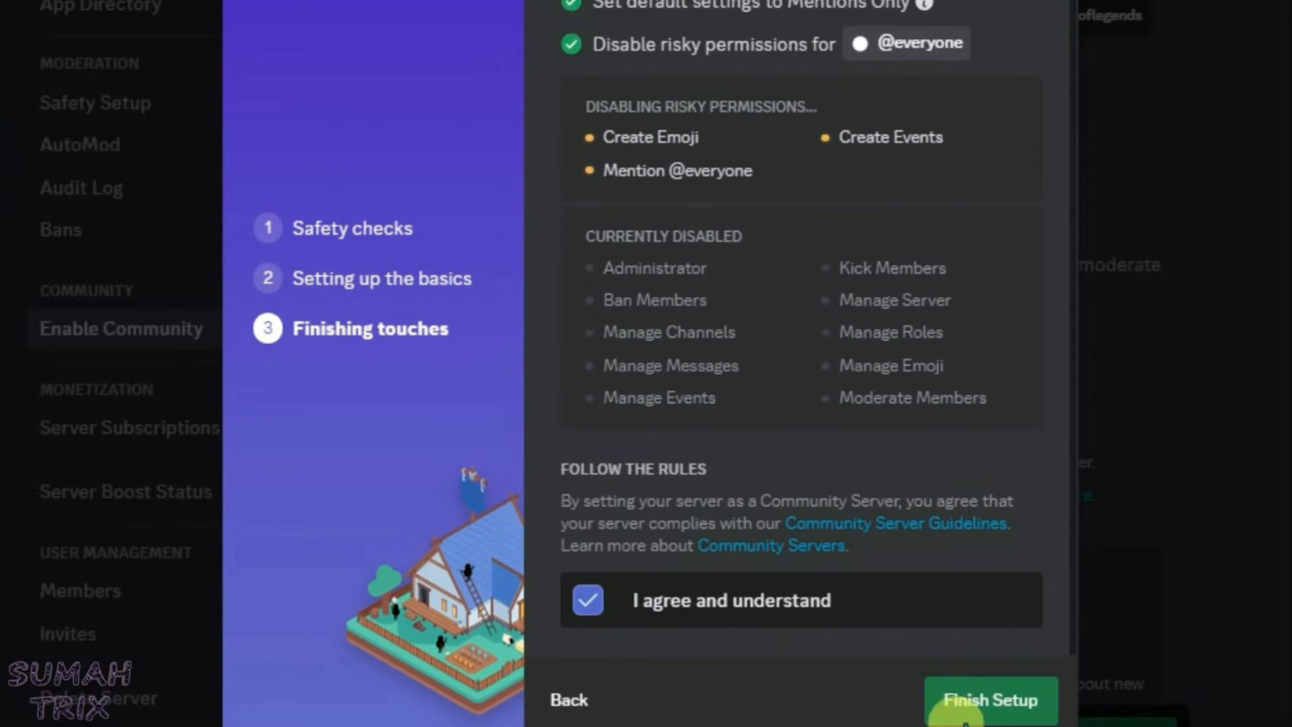
left_click(991, 701)
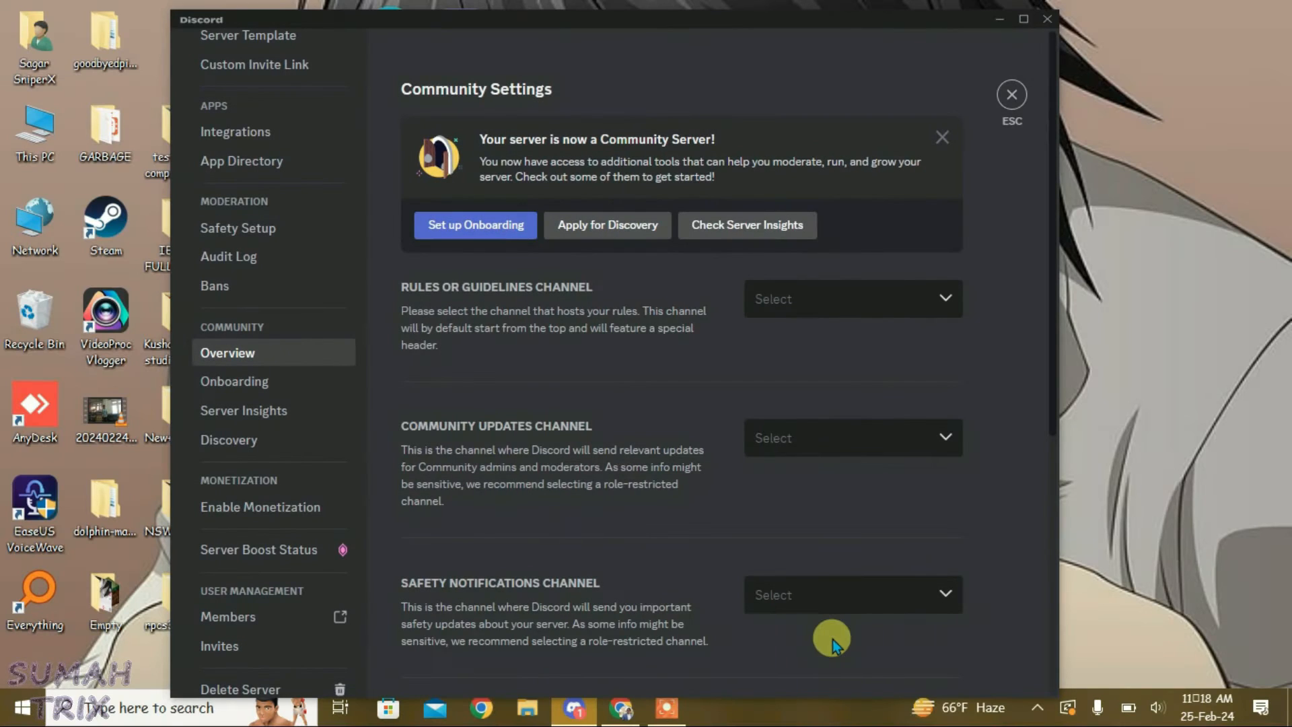
left_click(1010, 92)
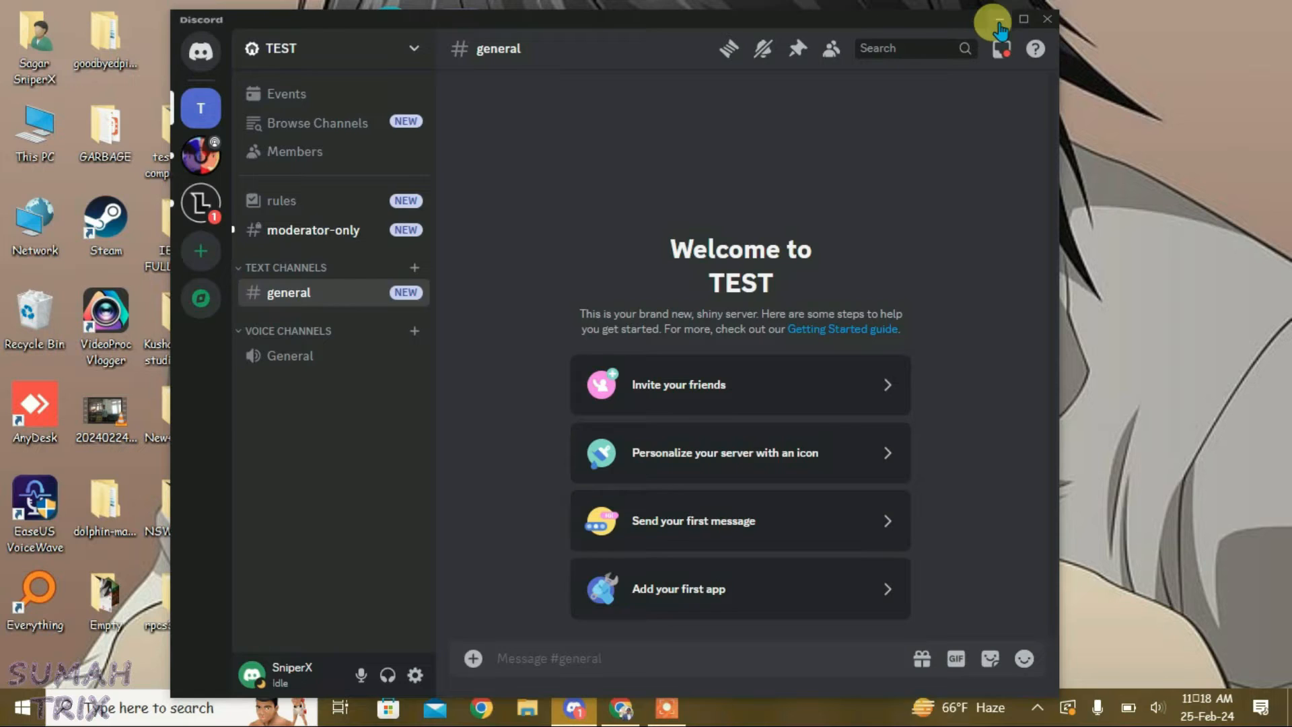
left_click(624, 709)
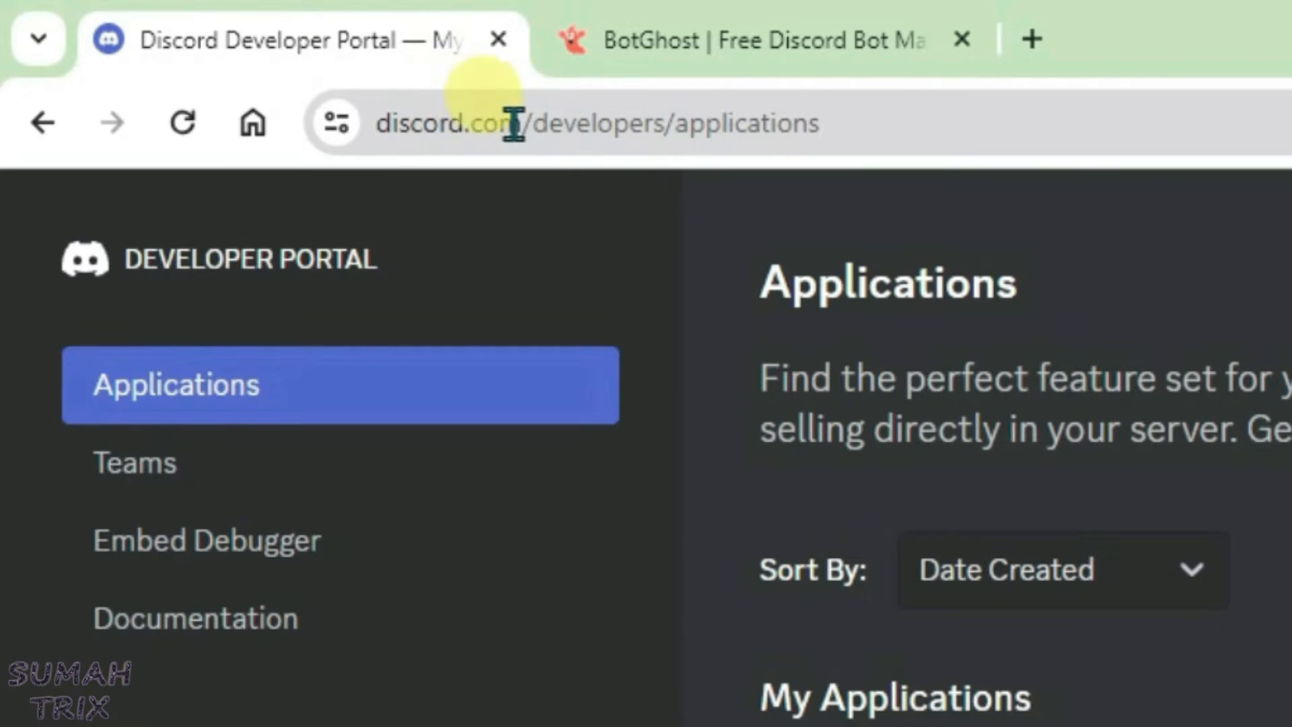
mouse_move(855, 342)
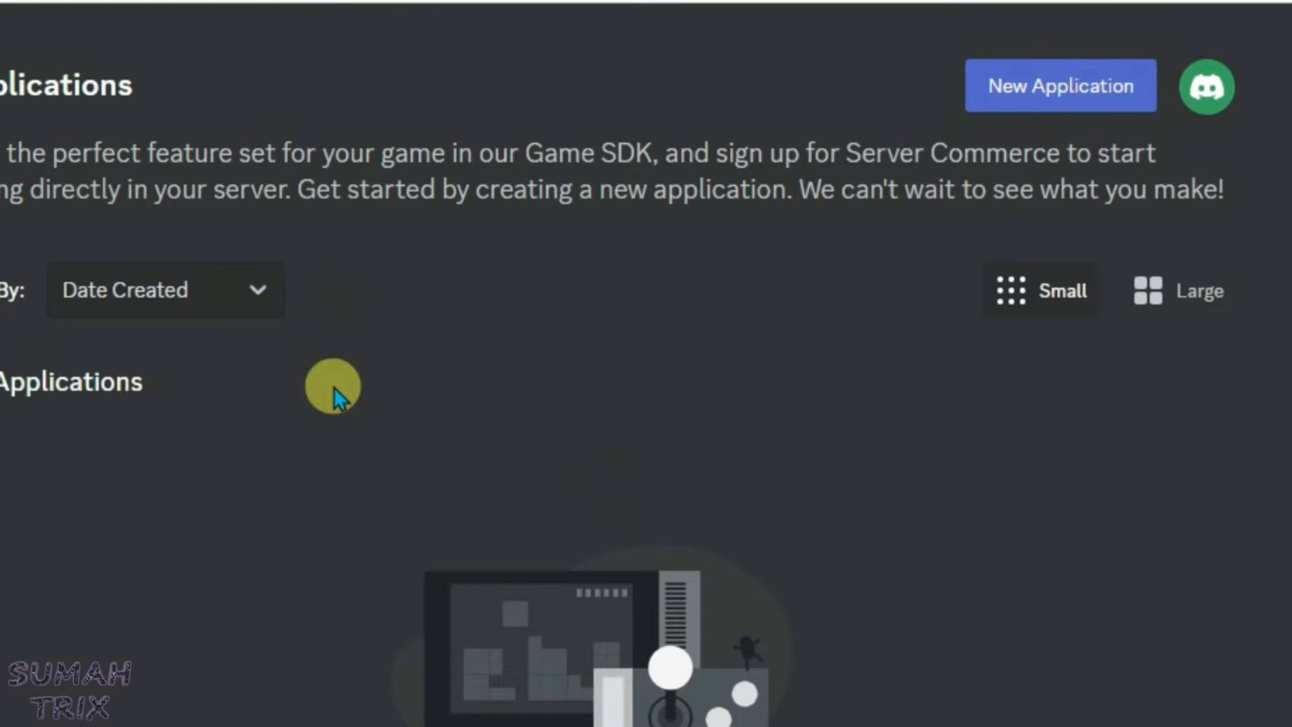
mouse_move(1248, 100)
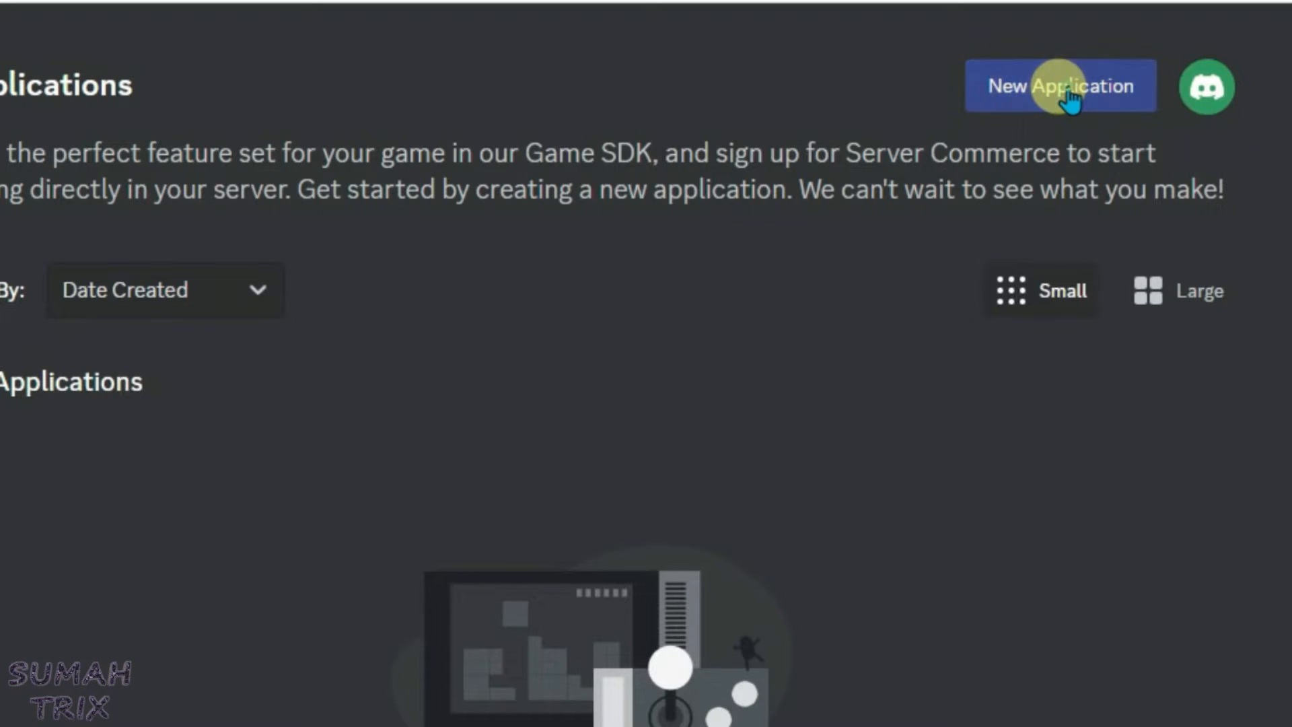
Step: Create a Developer Portal application named TEST, accepting the terms, and view its bot settings
left_click(1059, 85)
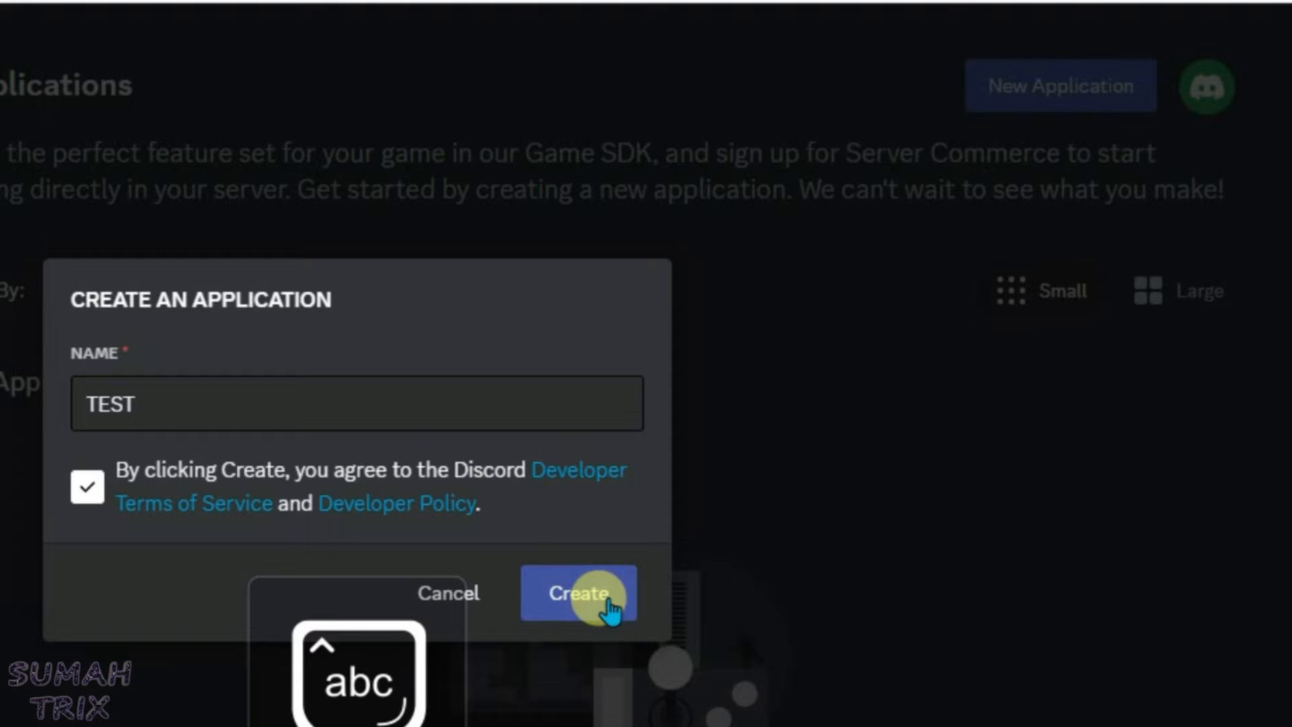
left_click(578, 594)
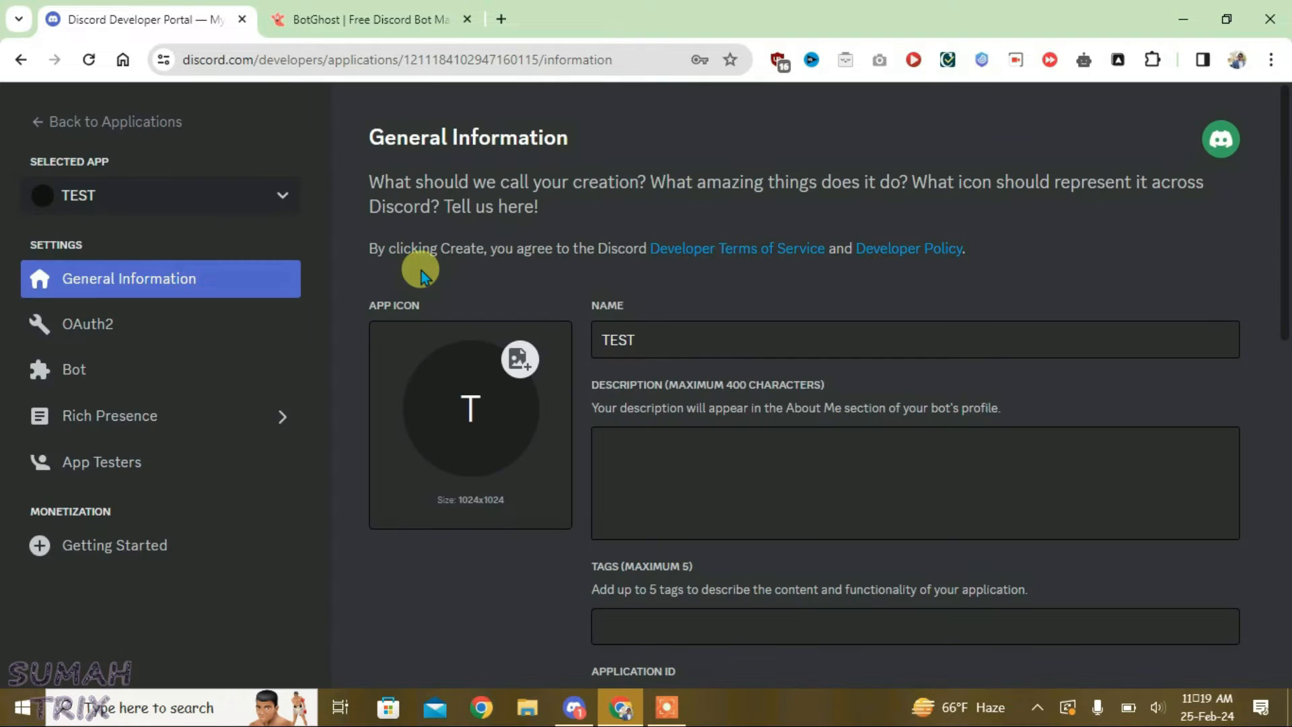
left_click(73, 369)
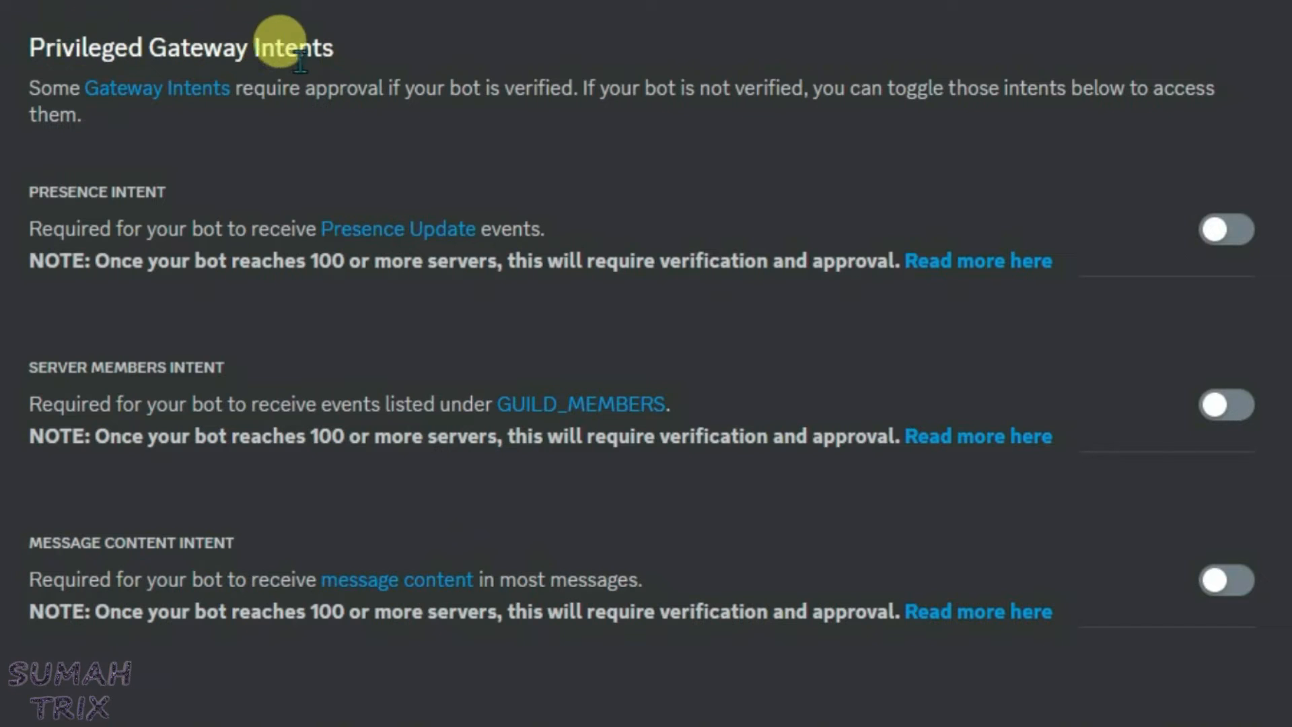
Step: Turn on a privileged intent, reset the TEST bot token with password confirmation, and copy it
left_click(1226, 230)
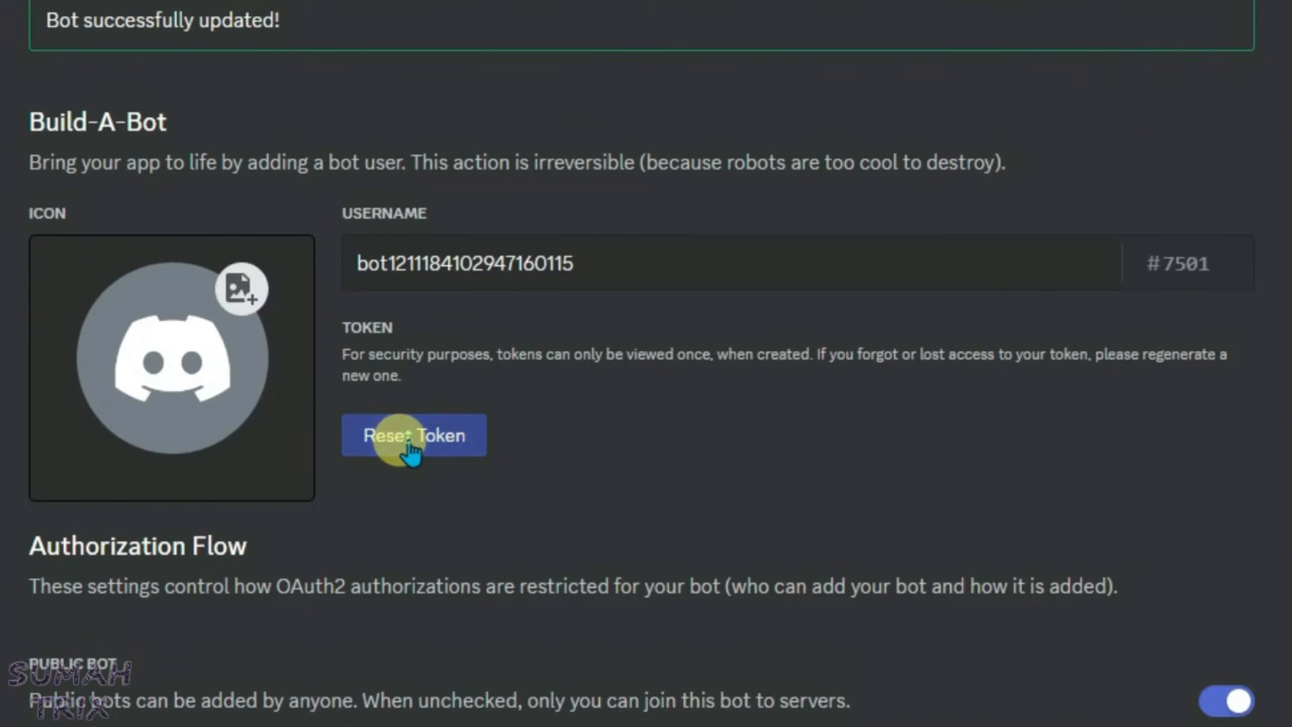
left_click(413, 434)
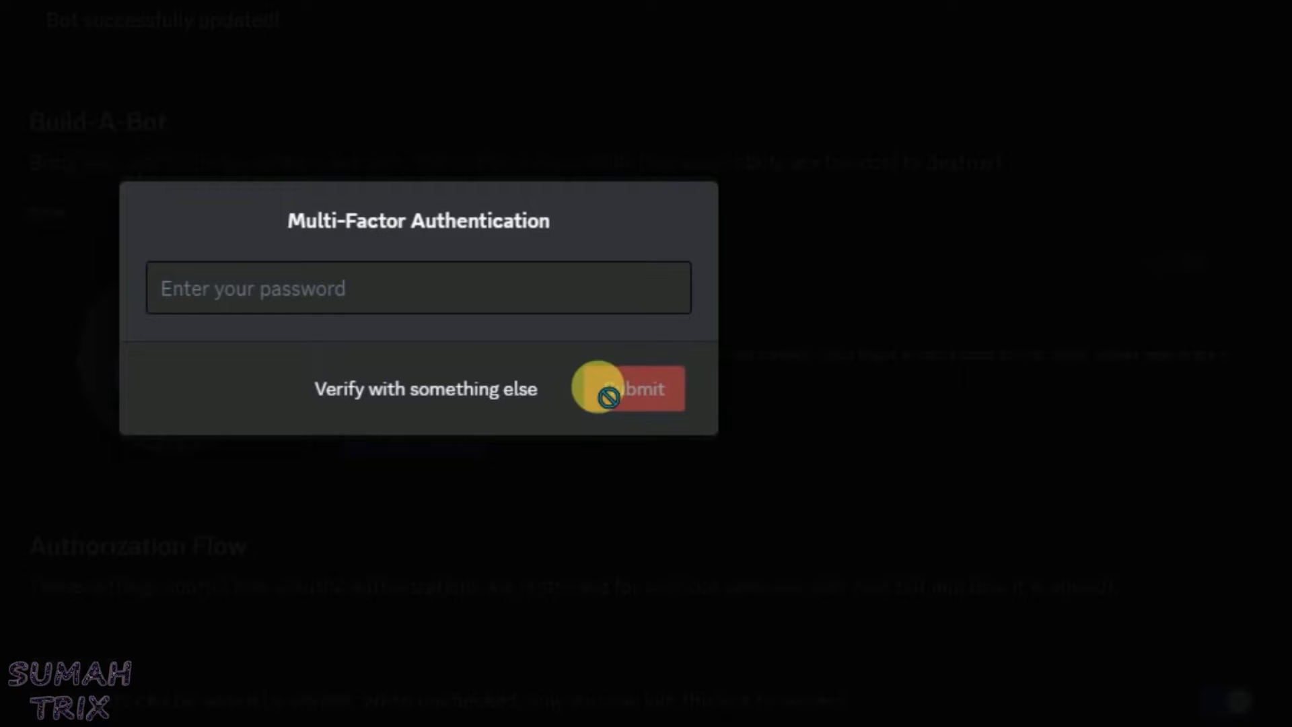
type("password")
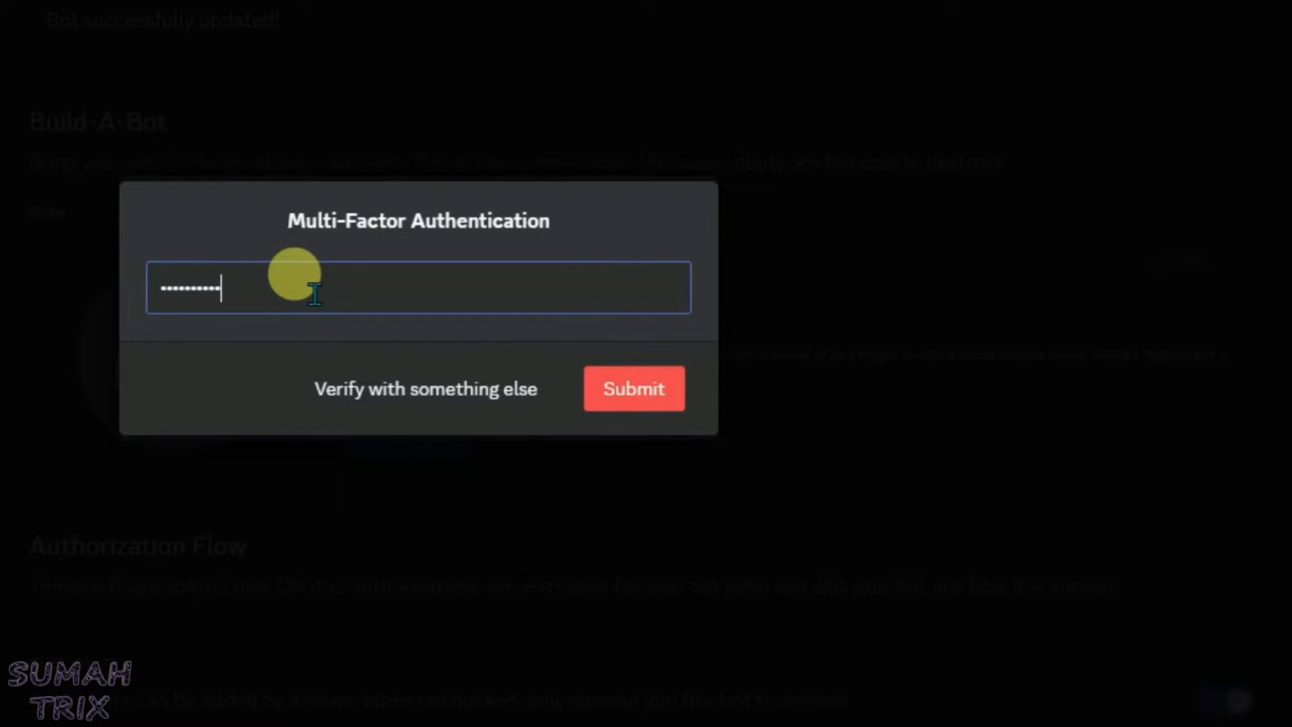
left_click(634, 389)
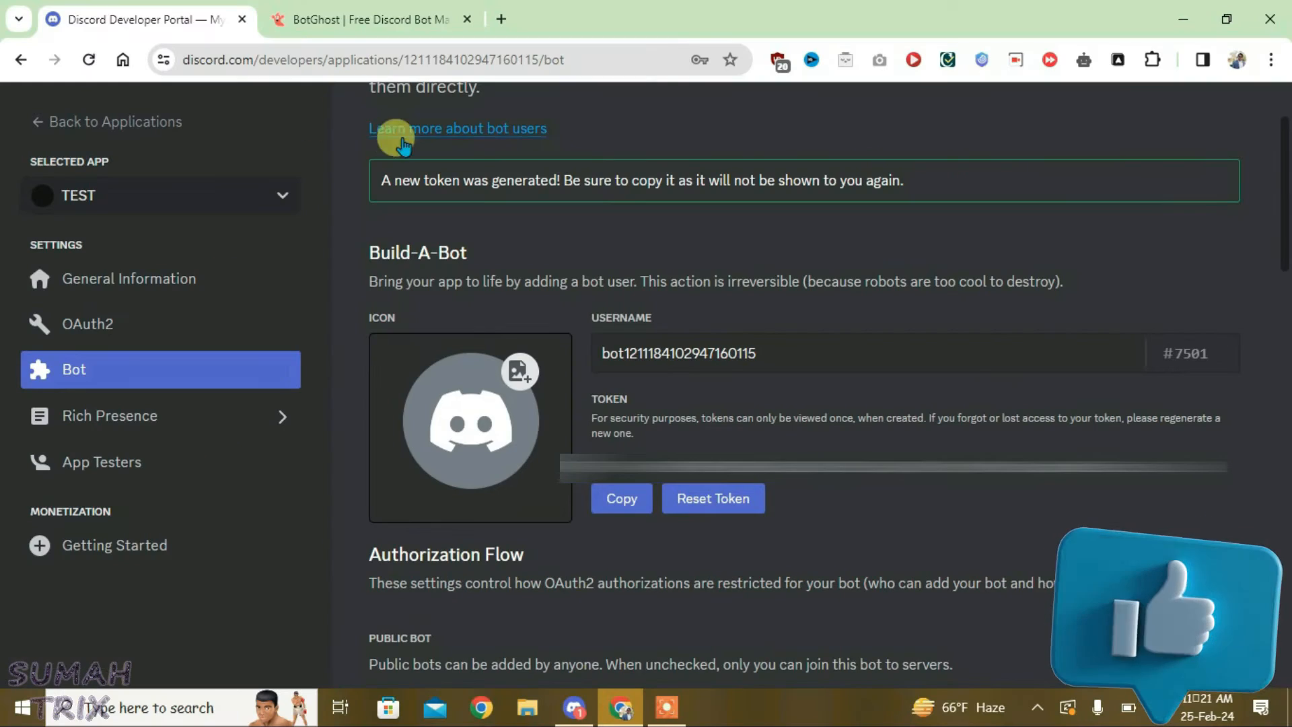
left_click(371, 19)
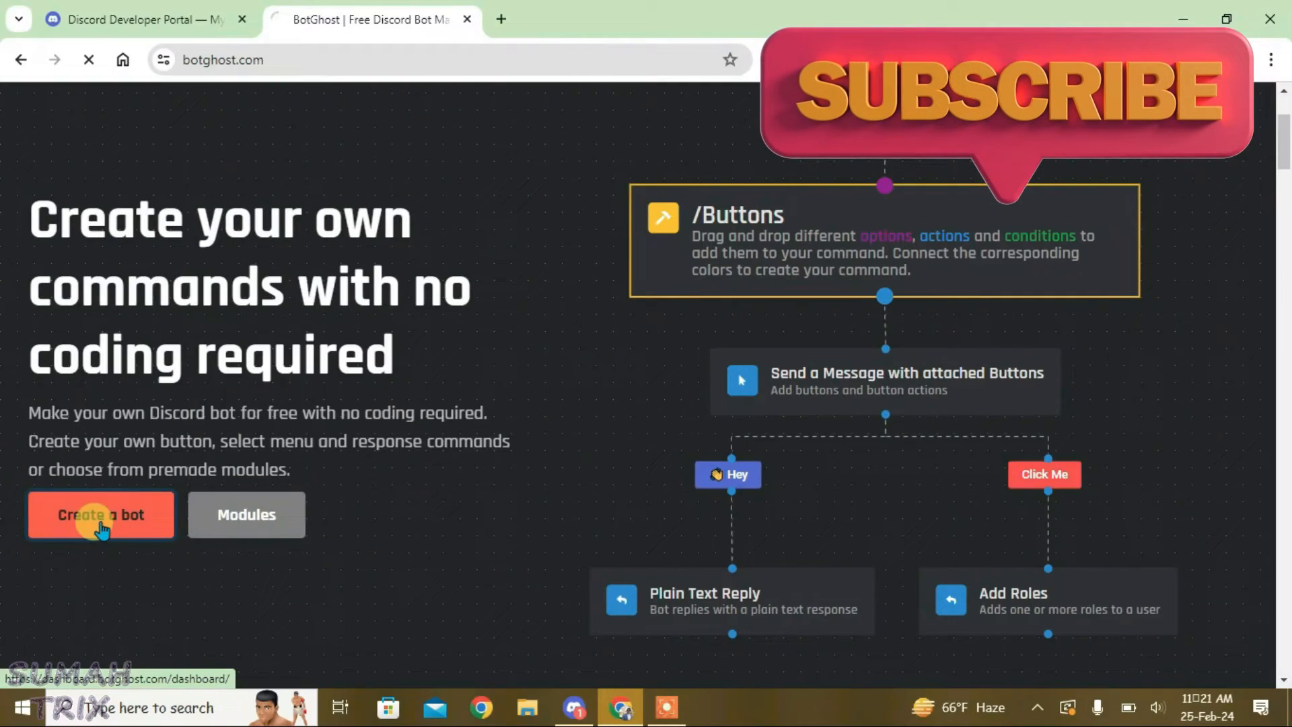
Step: Create a BotGhost bot from the pasted TEST token and pass the welcome walkthrough
left_click(100, 514)
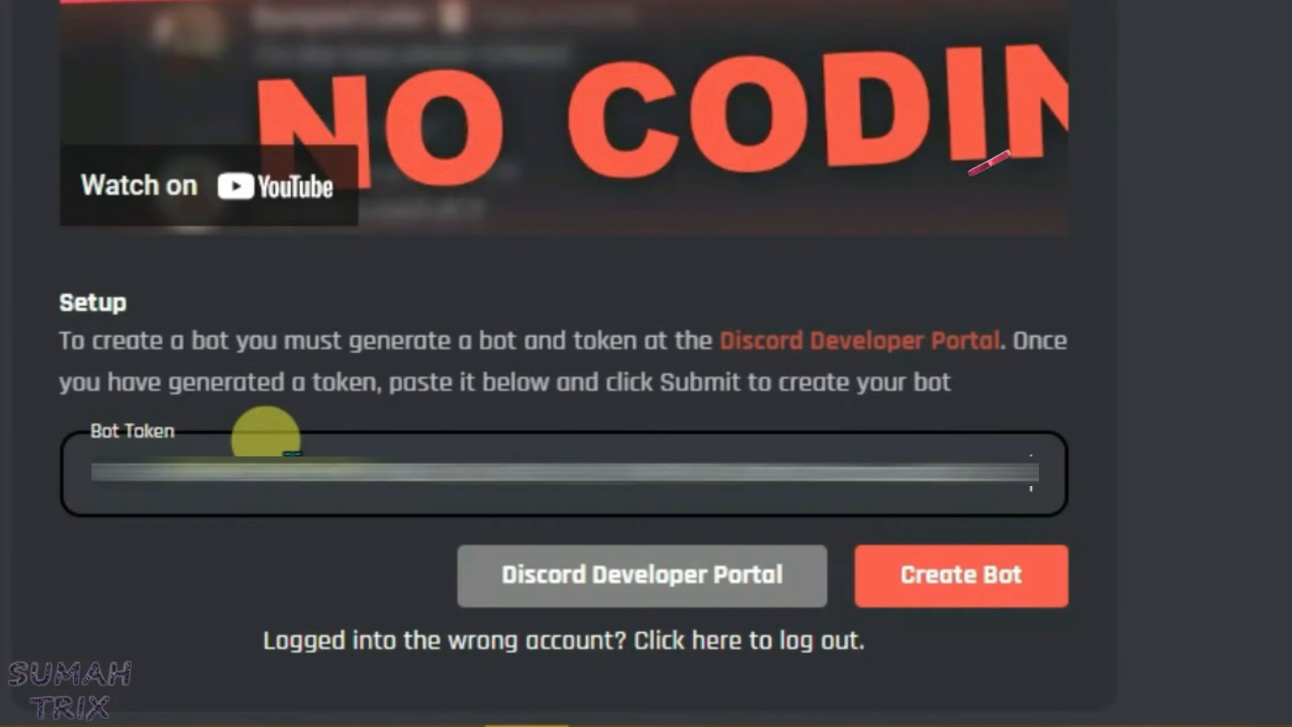
left_click(944, 592)
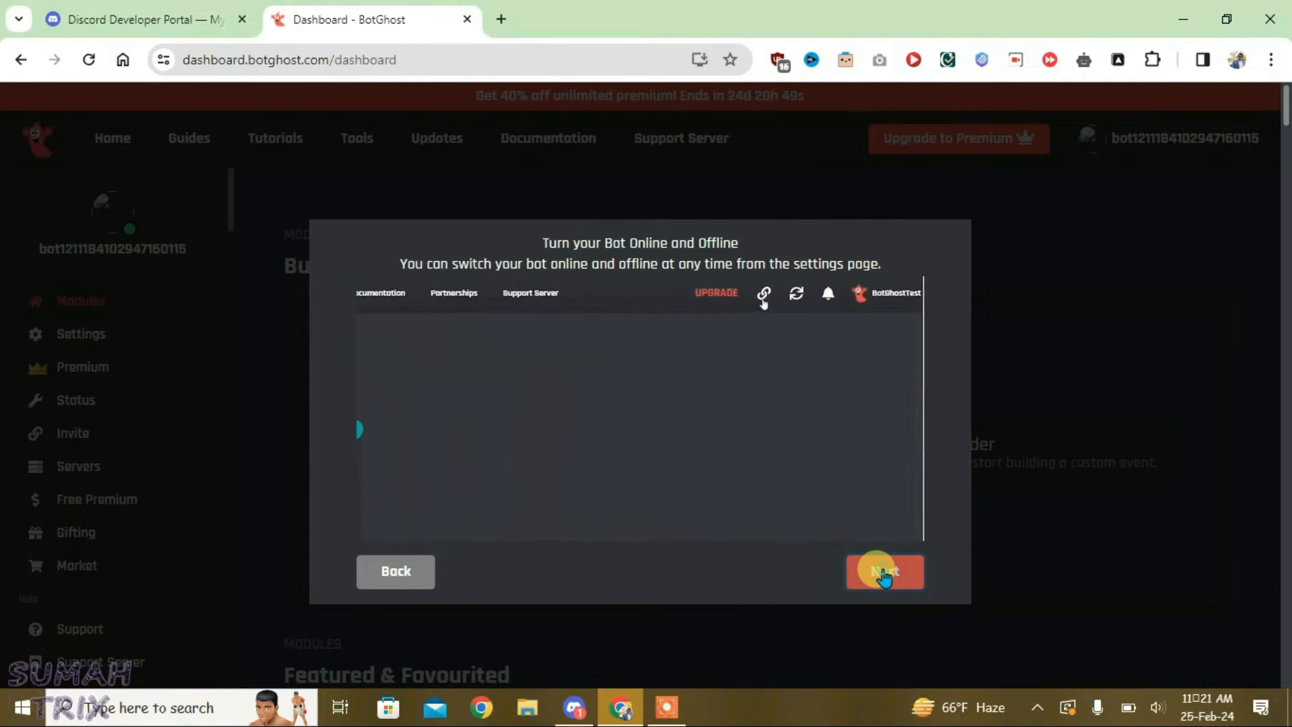
left_click(884, 572)
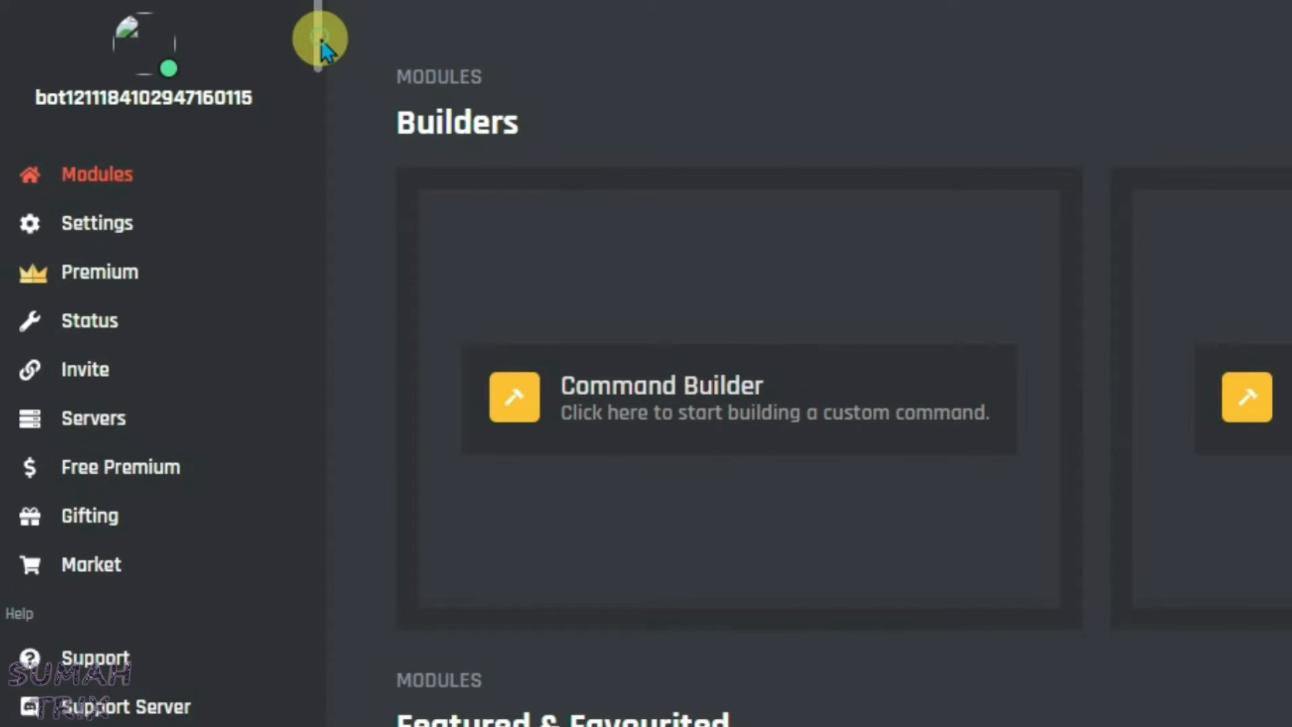
Step: Enable the Active Developer Badge module in BotGhost
scroll("down", 3)
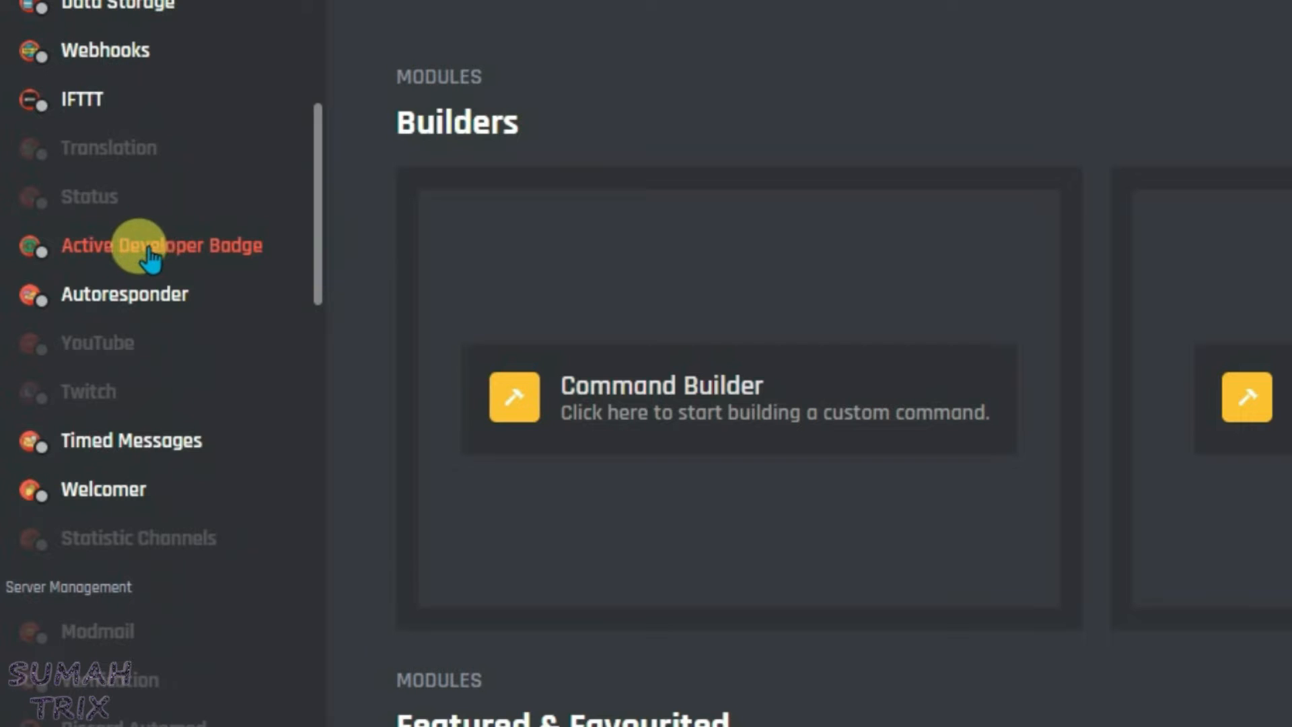
left_click(153, 246)
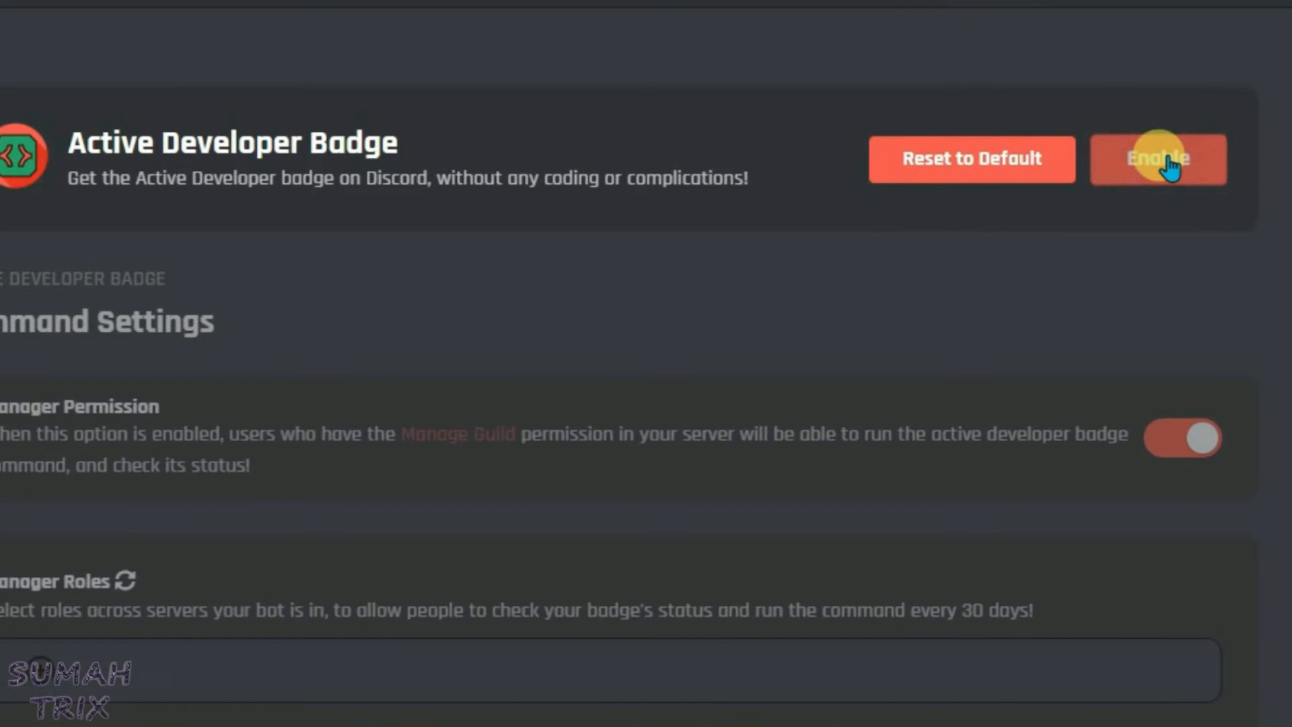
left_click(1155, 158)
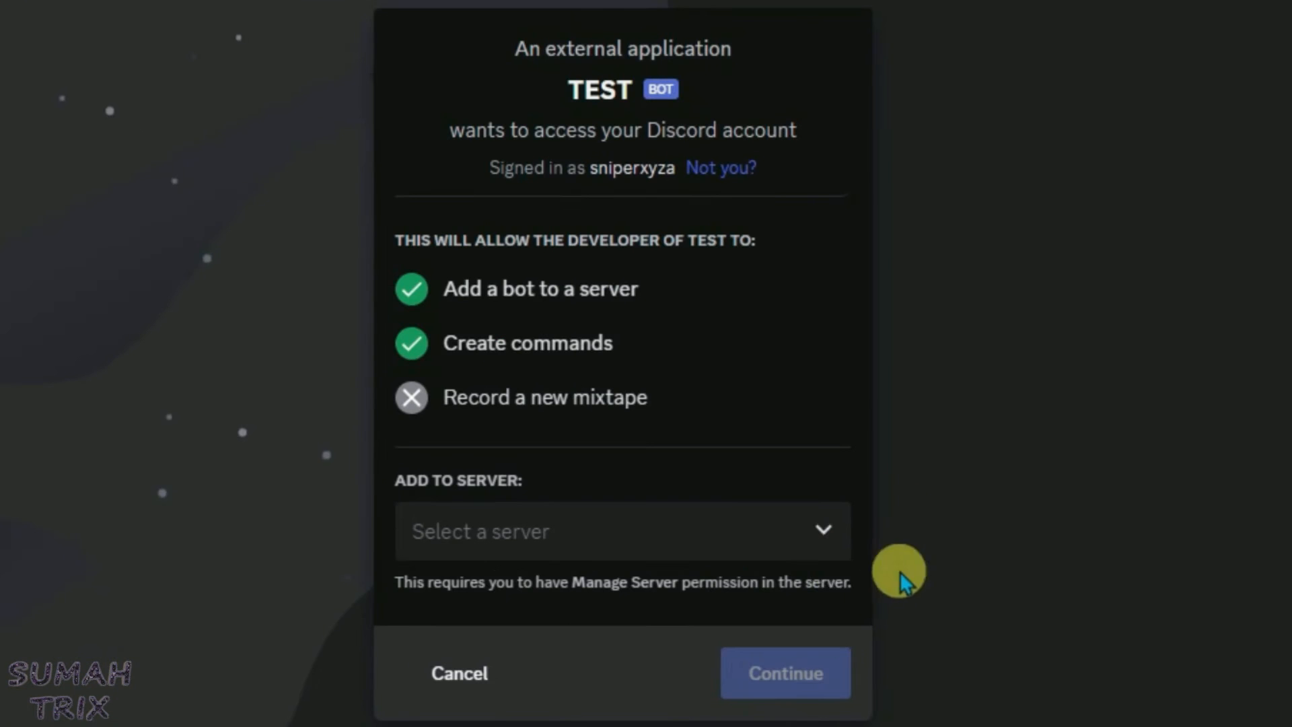
Step: Add the TEST bot to the TEST server with Administrator permission and authorize it
left_click(621, 532)
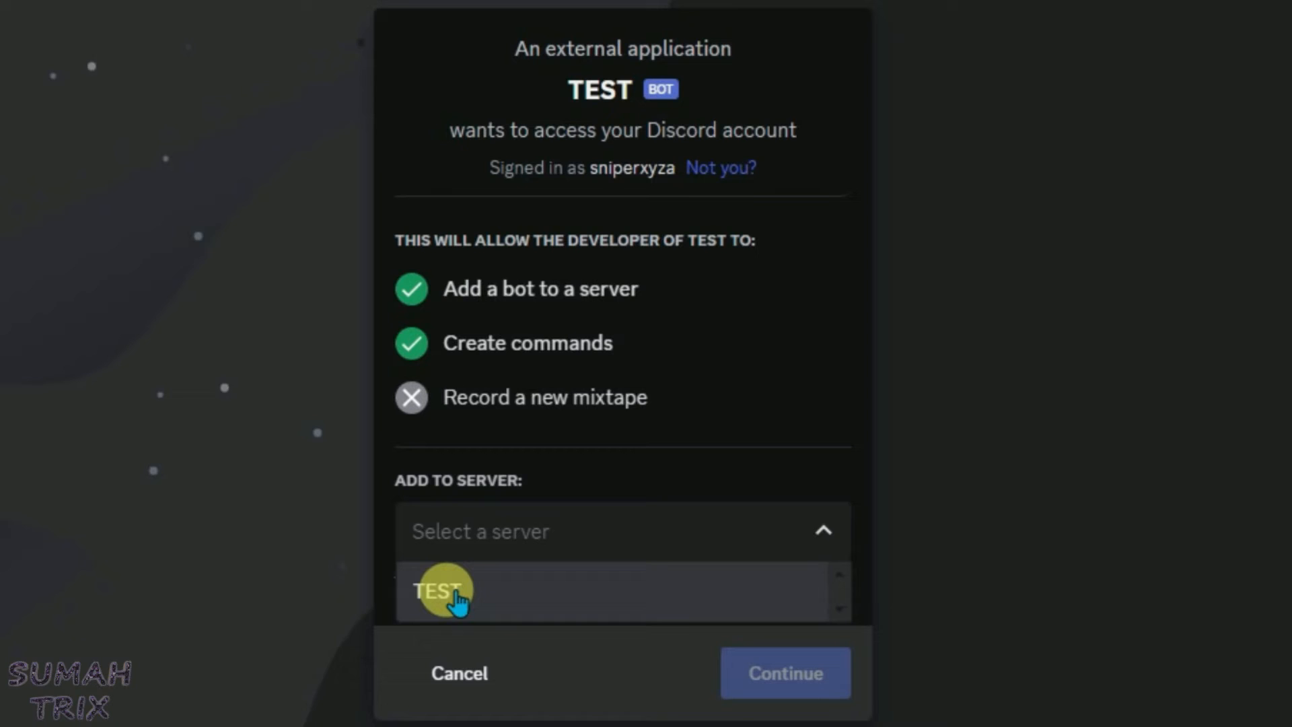
left_click(440, 592)
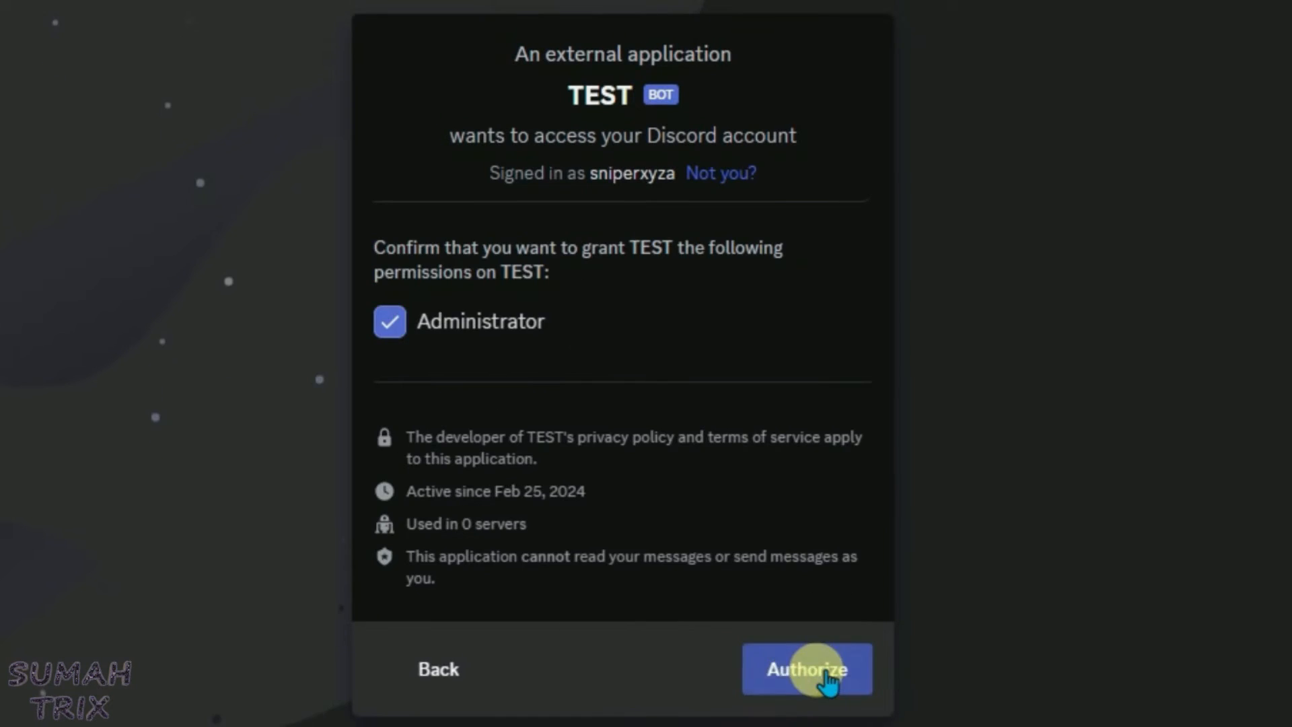
left_click(807, 669)
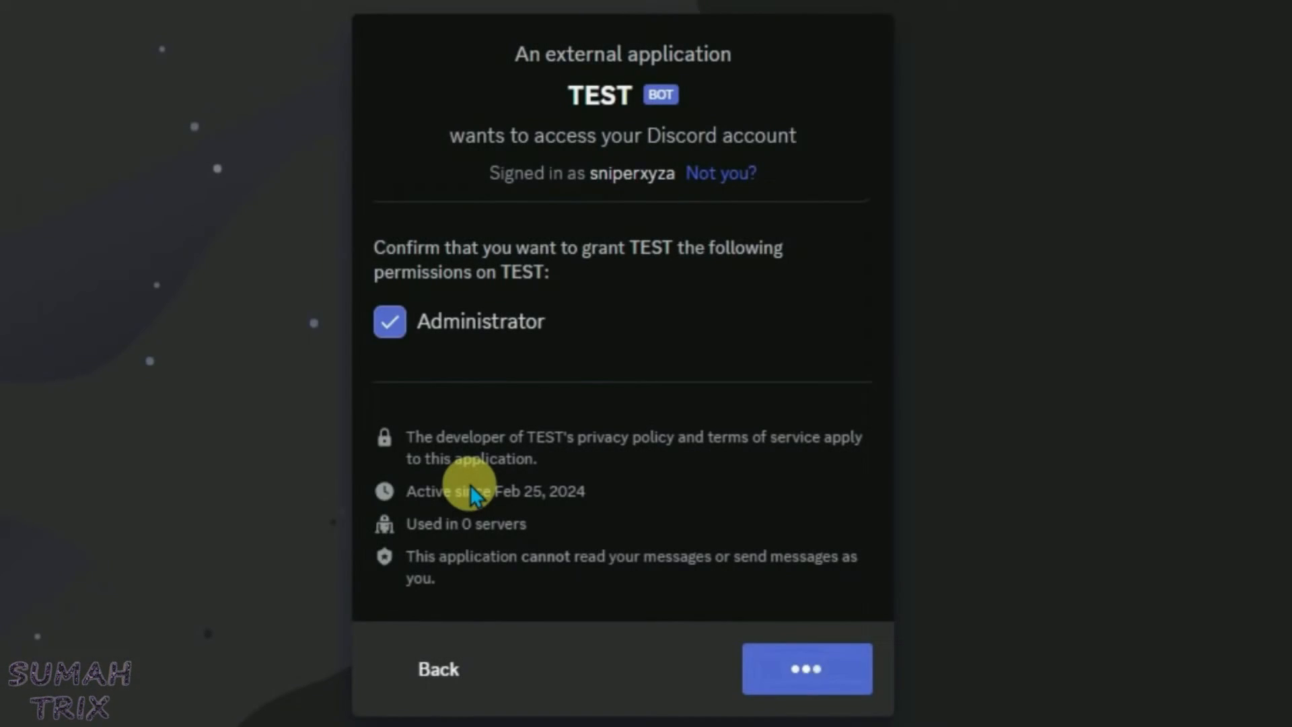
left_click(807, 670)
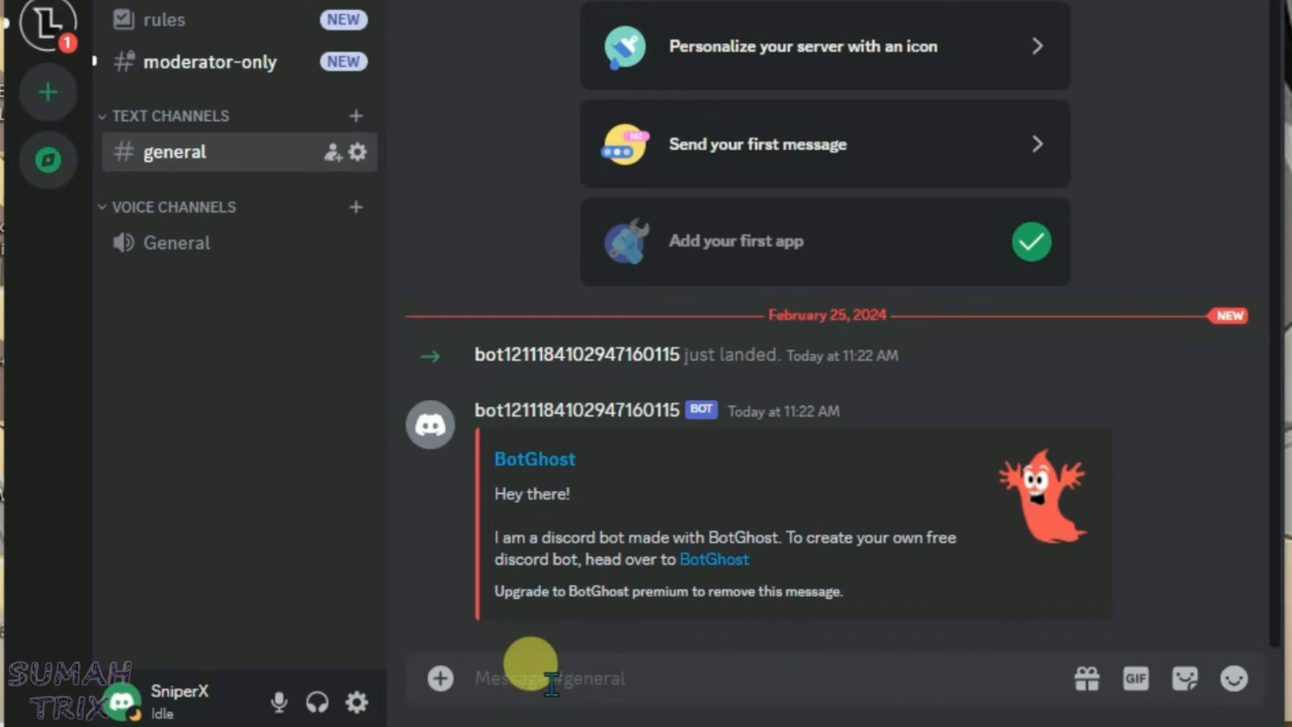
Step: Run /active-dev-badge in general and open Check Status from the bot's reply
type("/")
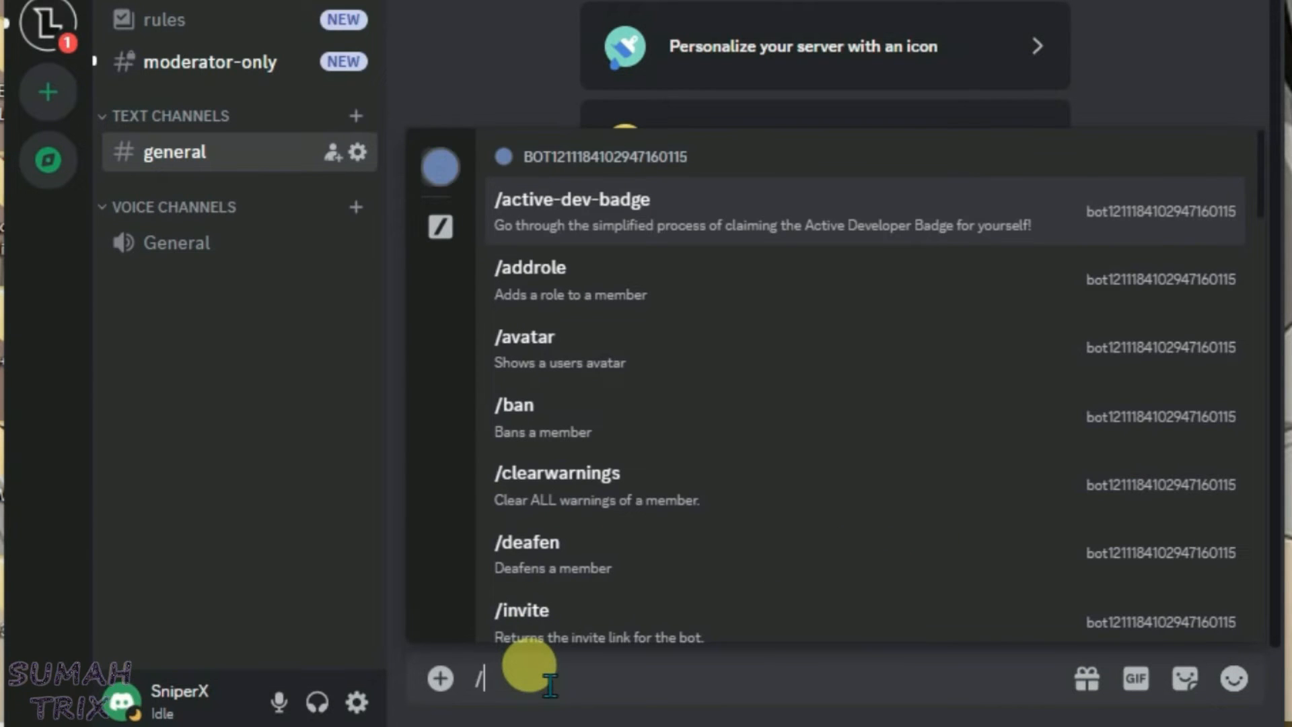
left_click(573, 199)
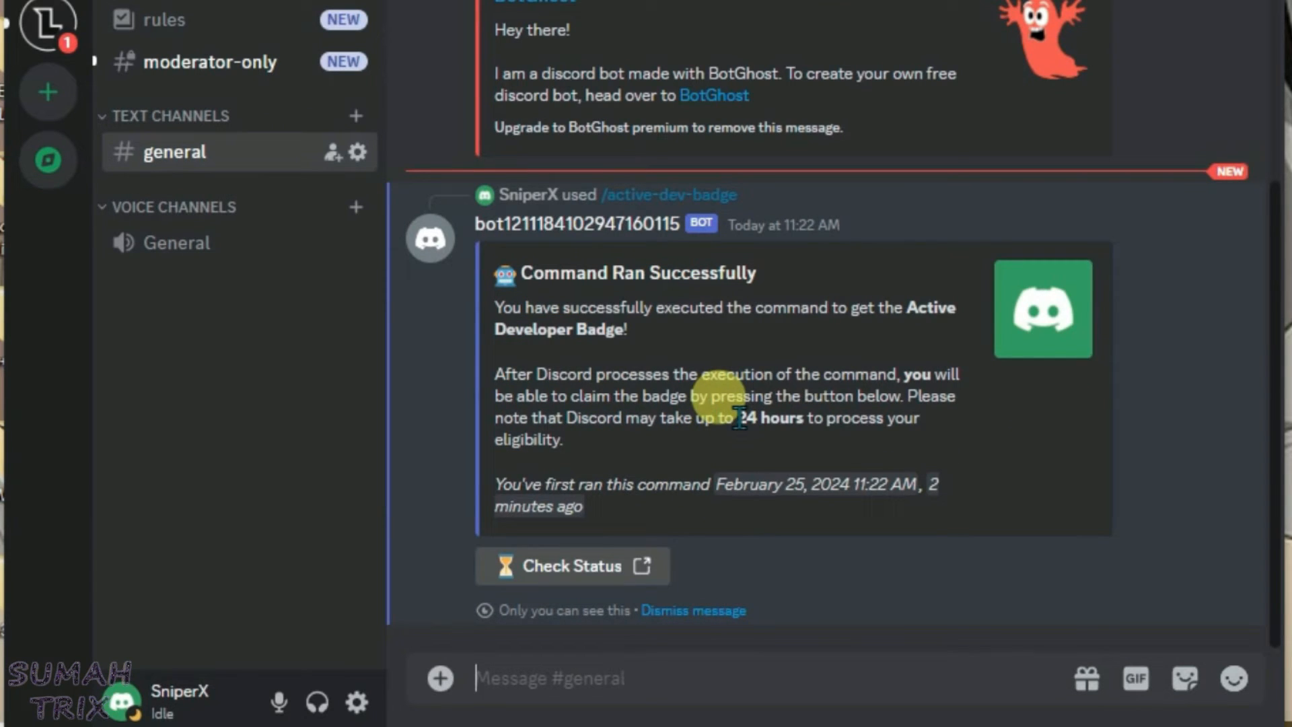
mouse_move(806, 438)
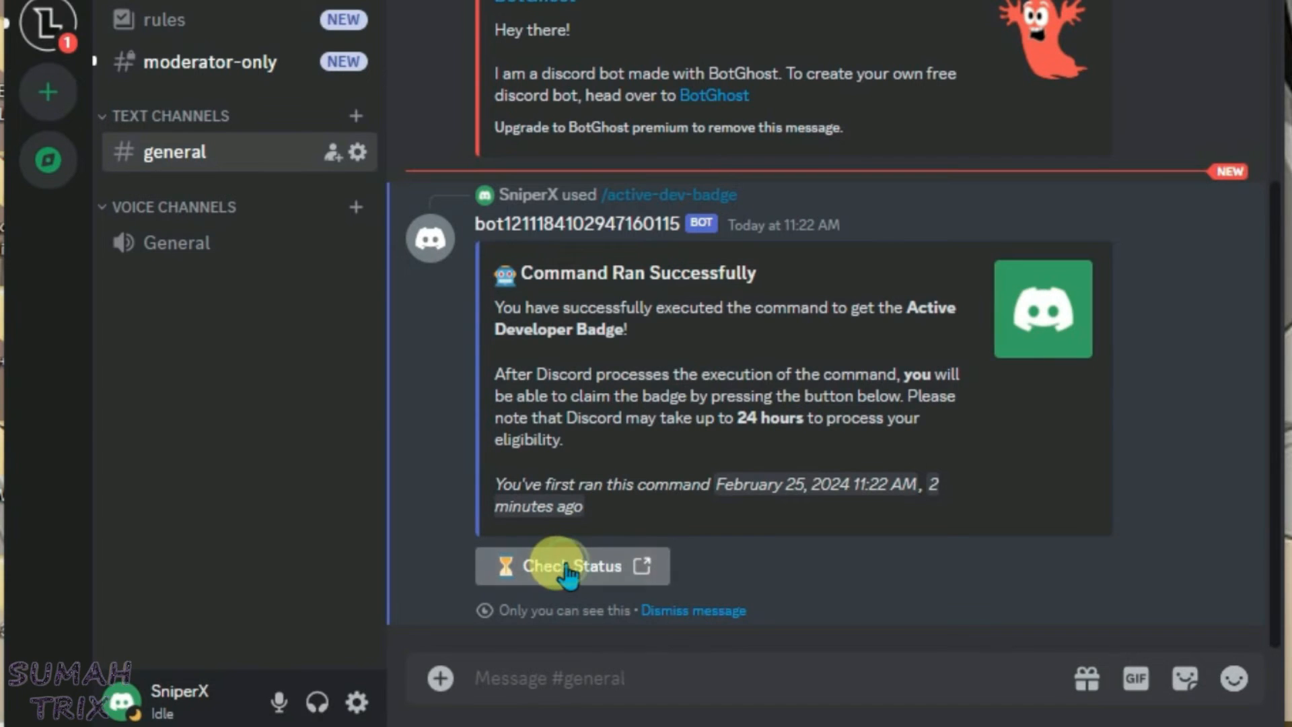
left_click(572, 566)
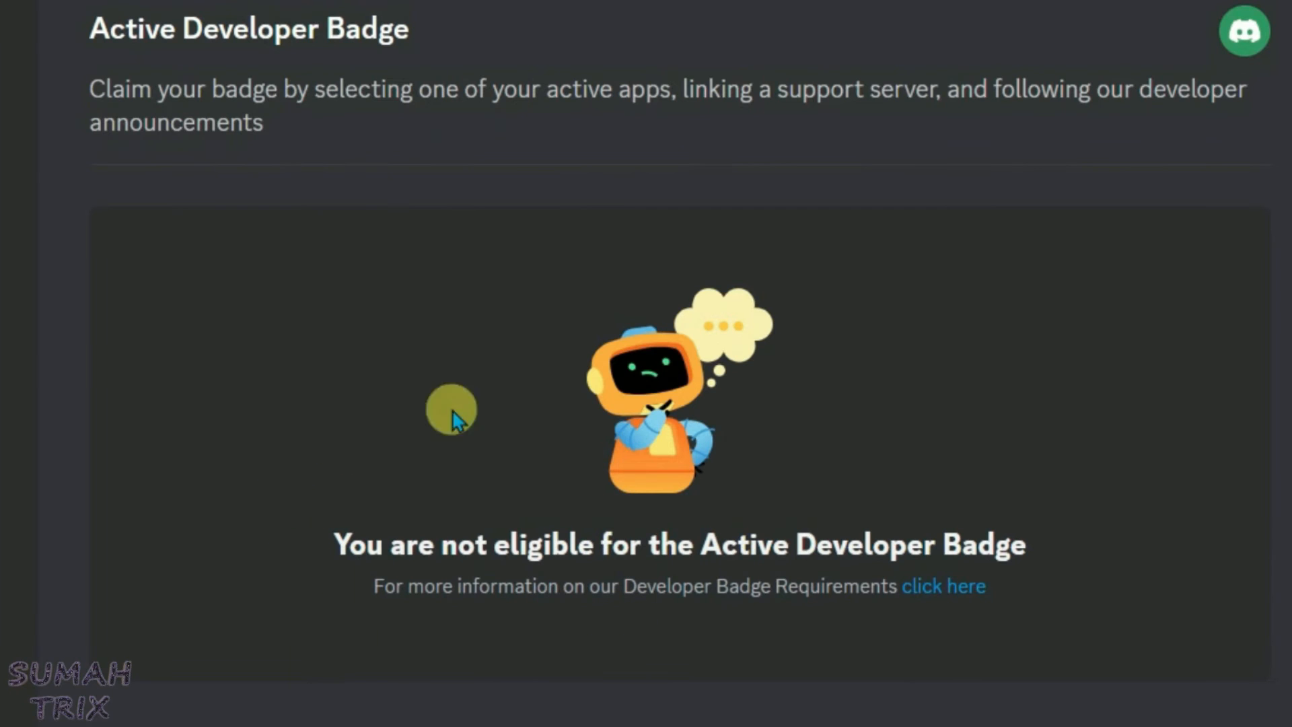
mouse_move(697, 515)
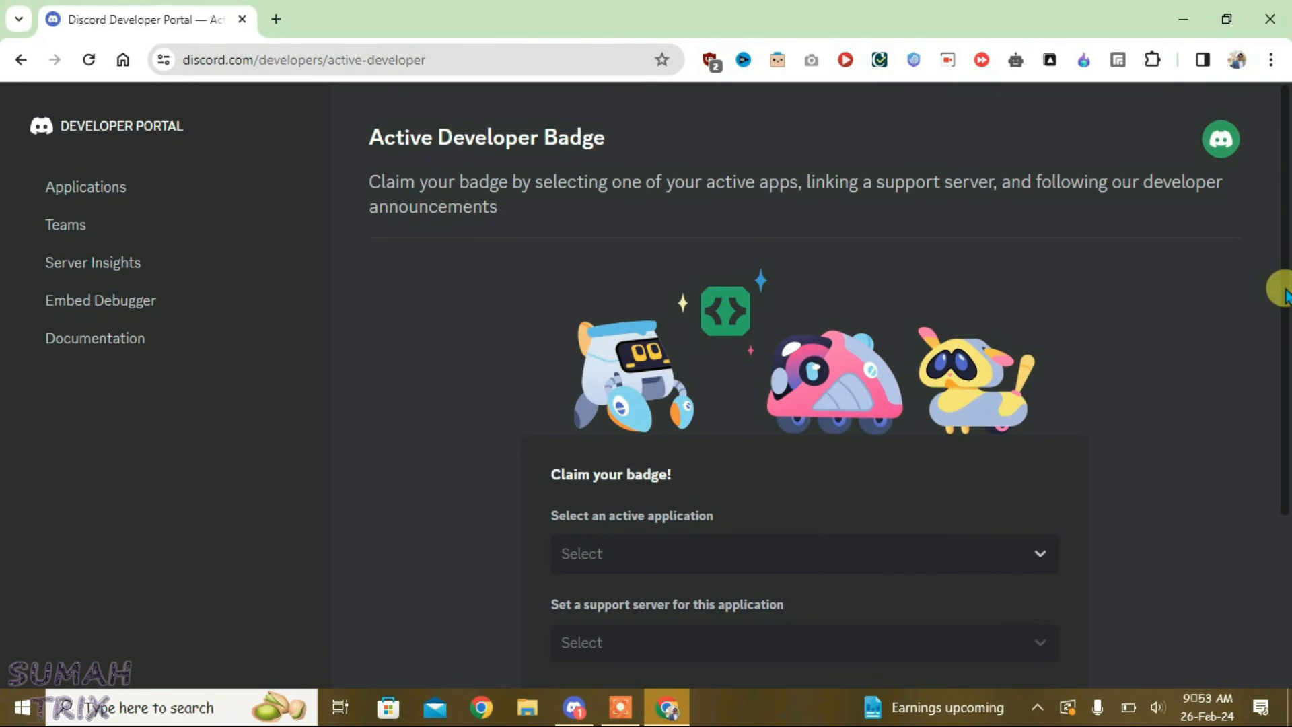
Step: Claim the Active Developer Badge with TEST as app and support server, general channel
scroll("down", 3)
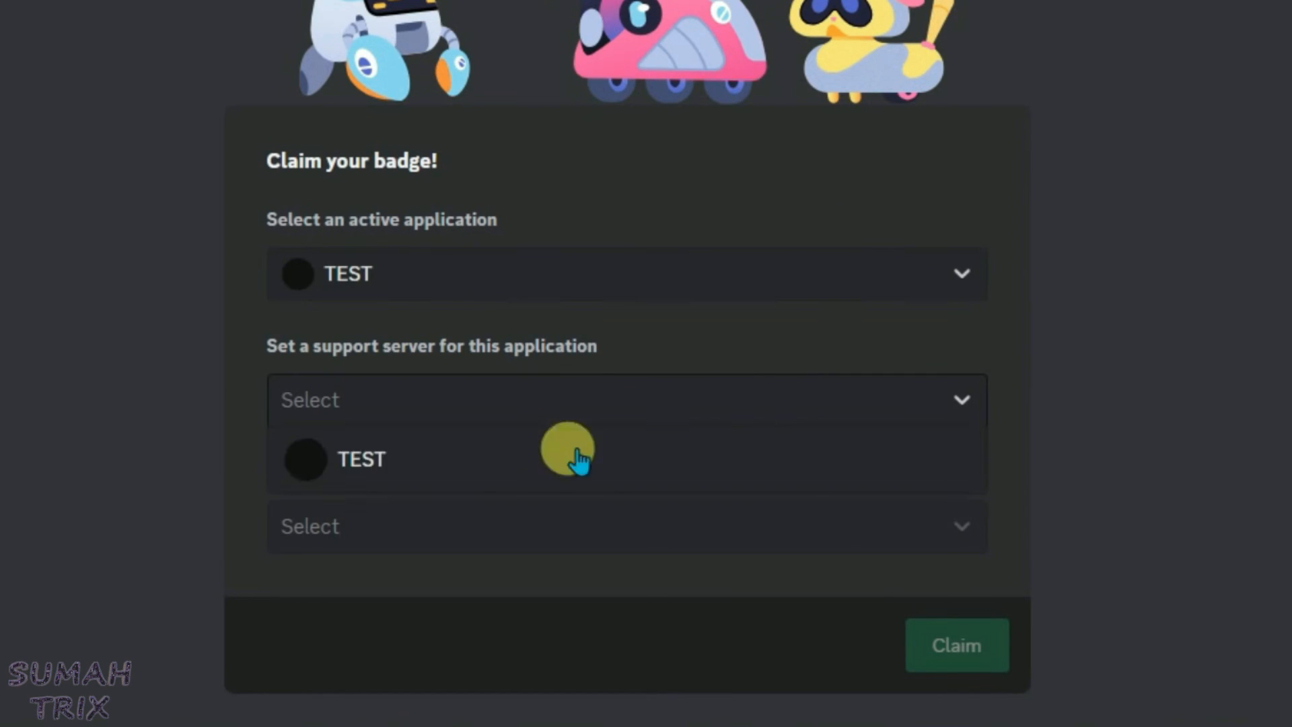
left_click(361, 458)
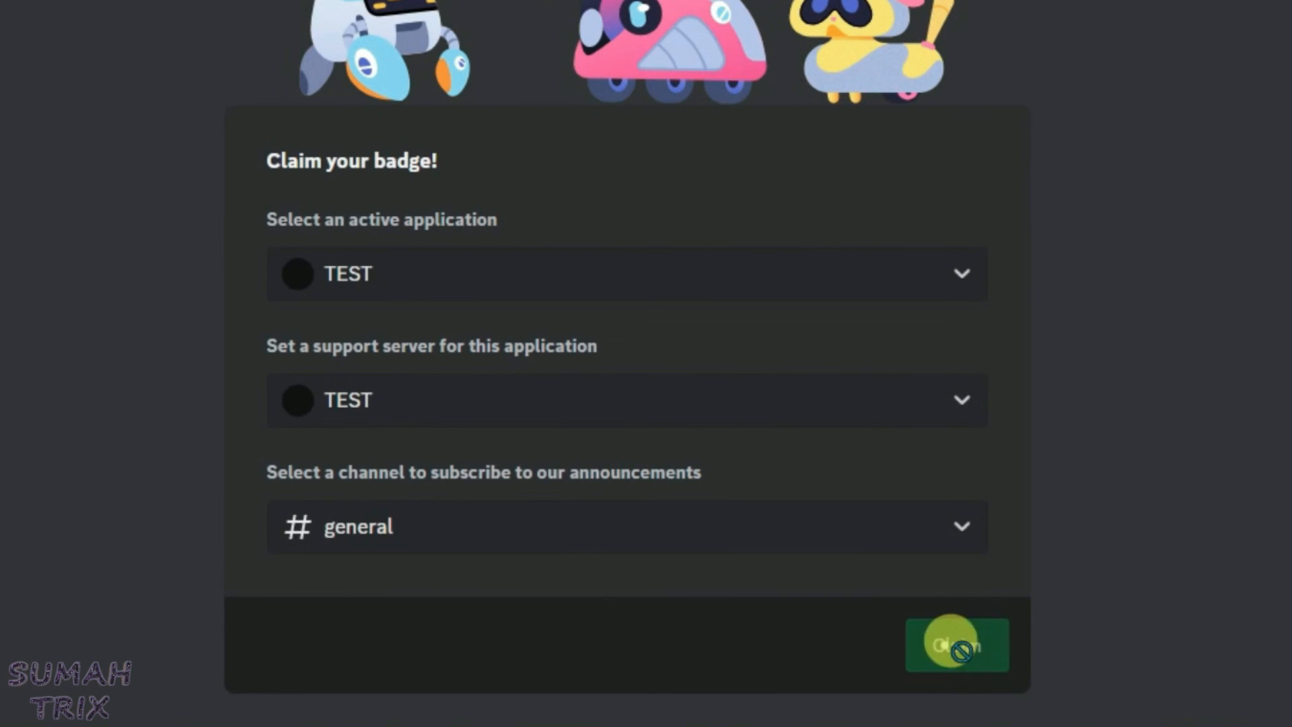
left_click(952, 645)
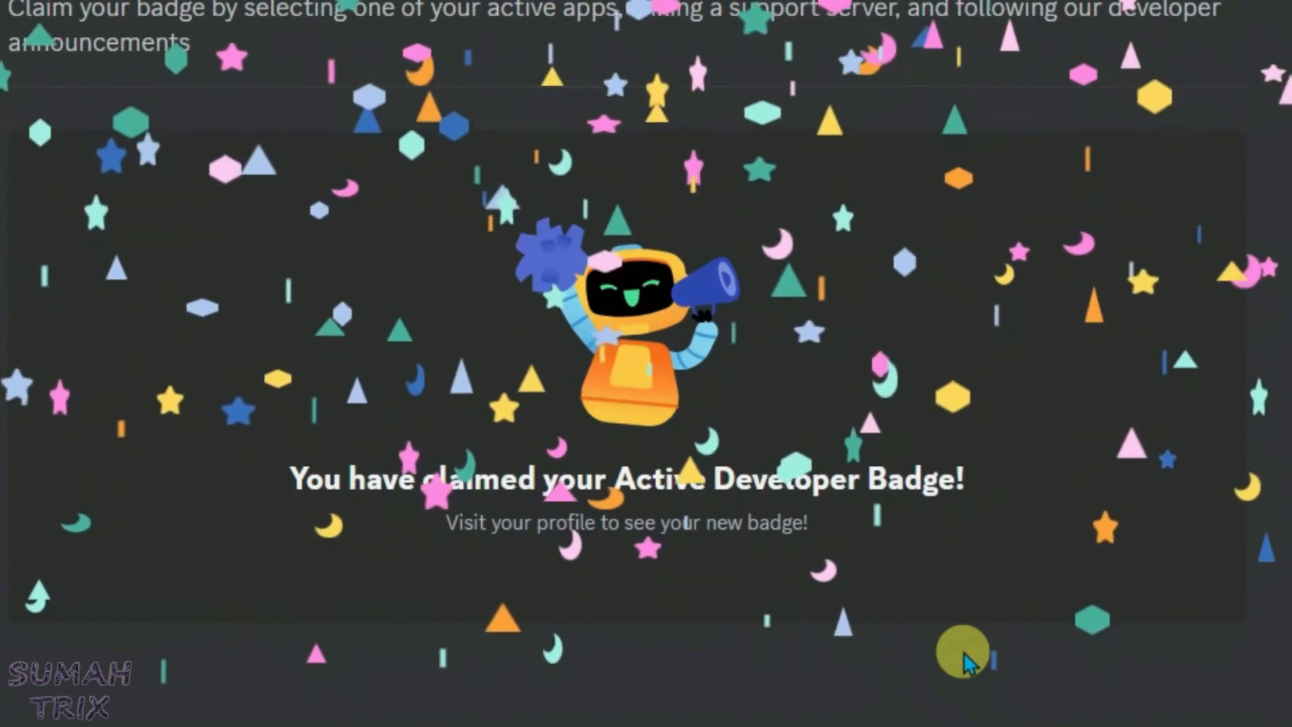